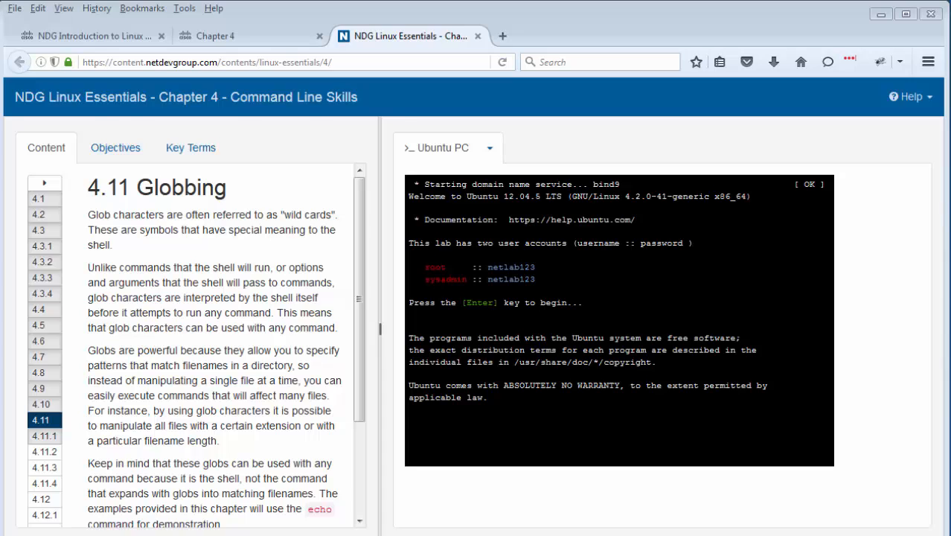
mouse_move(236, 137)
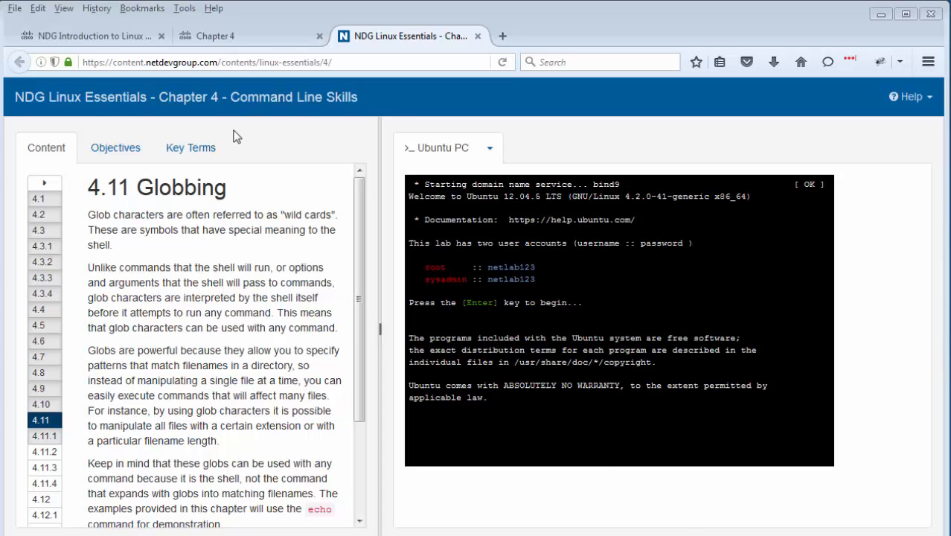
mouse_move(346, 119)
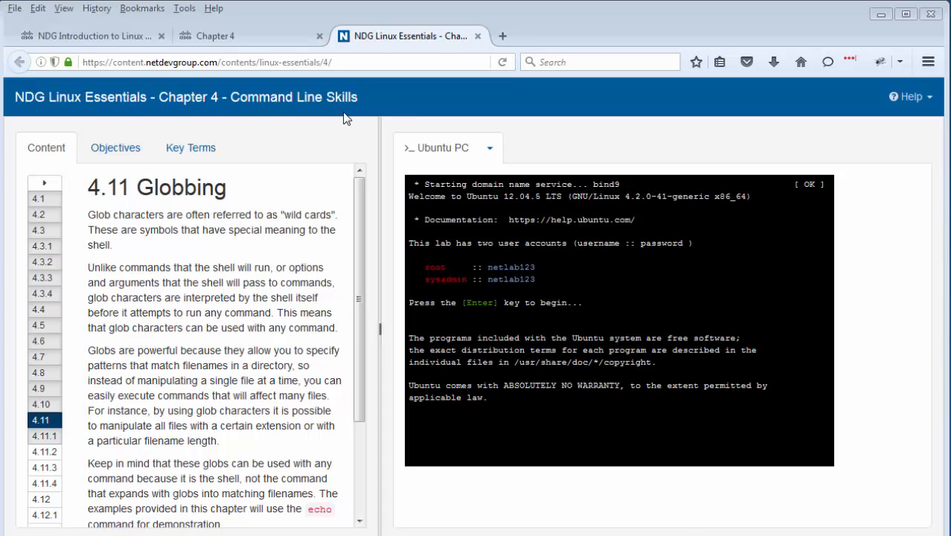
mouse_move(185, 463)
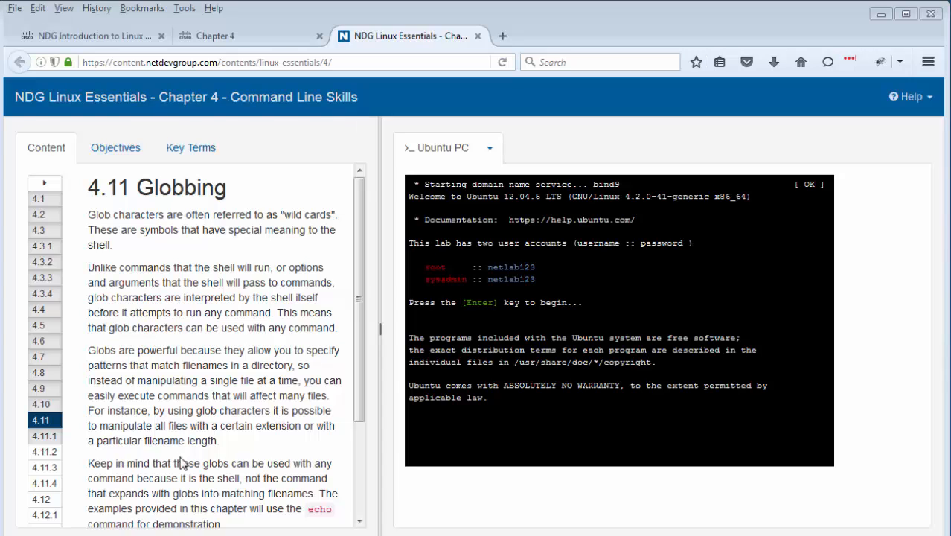
mouse_move(37, 203)
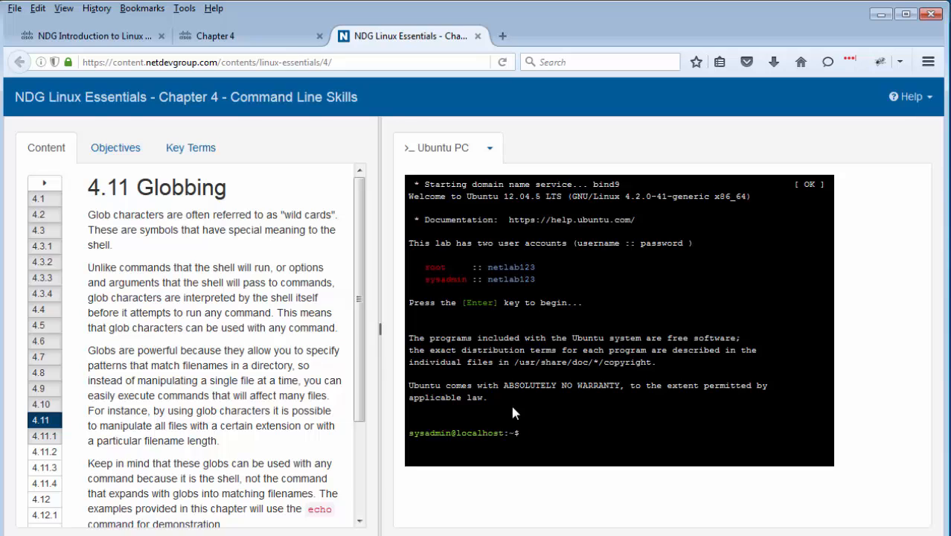
Step: Run pwd in the Ubuntu PC terminal, reporting /home/sysadmin
type("pwd")
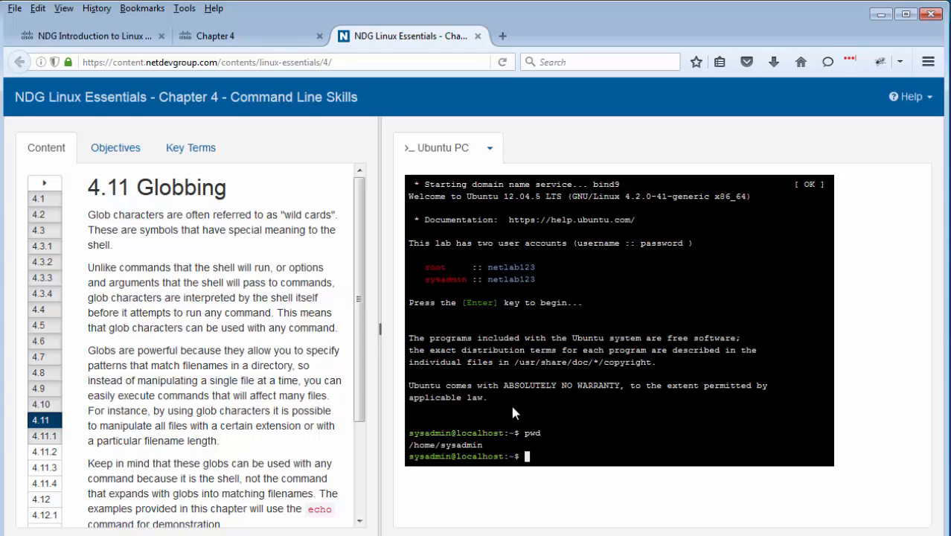
mouse_move(519, 375)
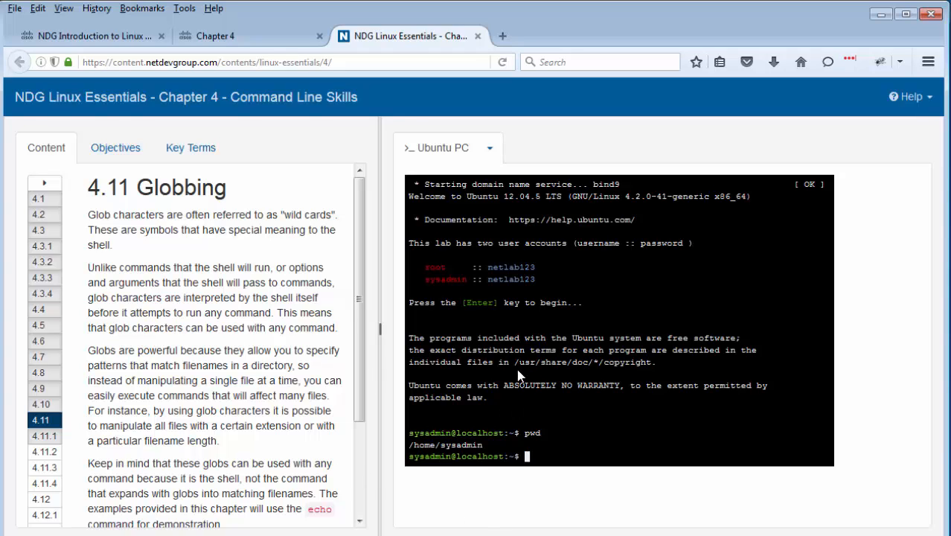
mouse_move(497, 471)
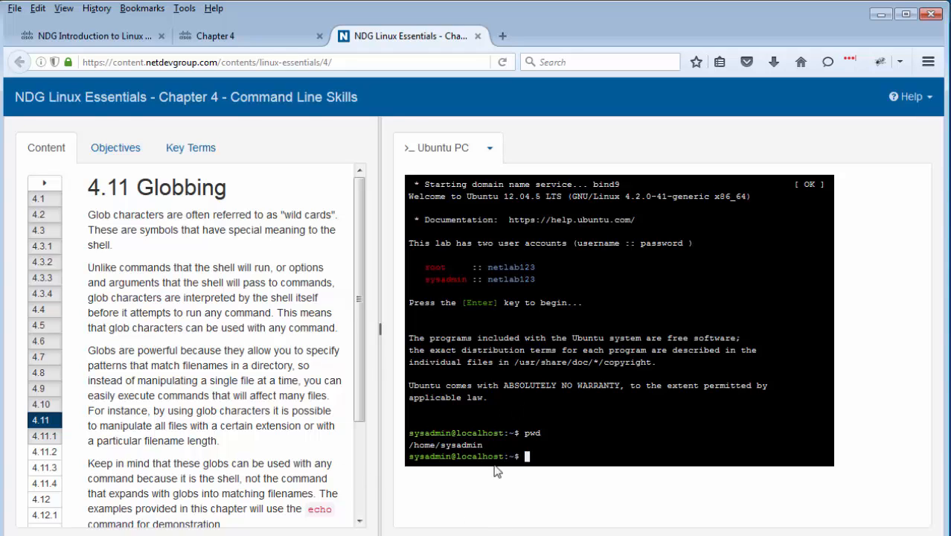
scroll("down", 3)
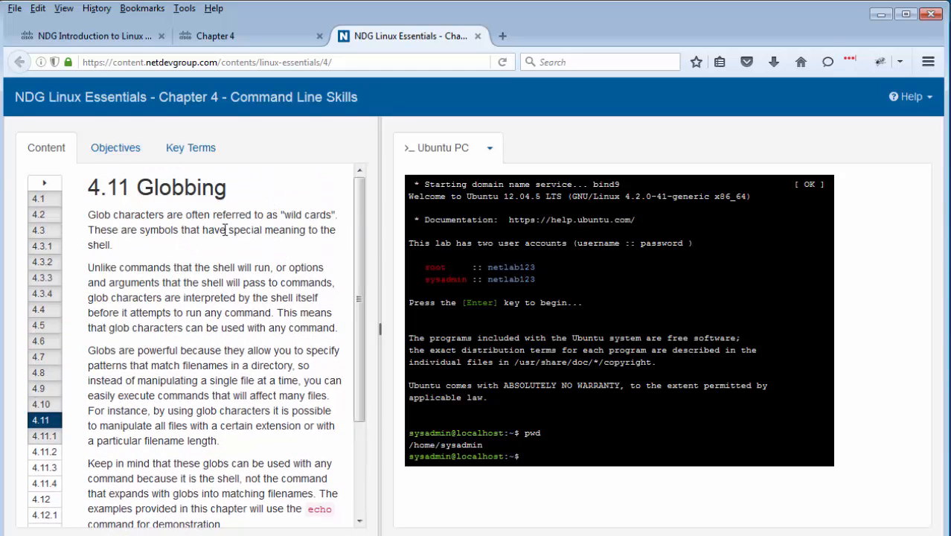
mouse_move(268, 237)
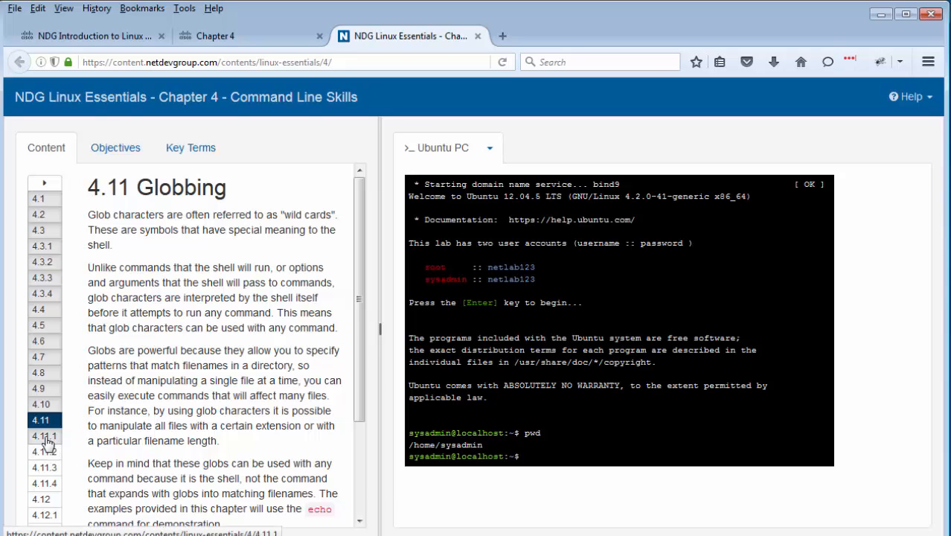
Step: Show the 4.11.1 Asterisk (*) lesson with its echo /etc/t* example
left_click(41, 437)
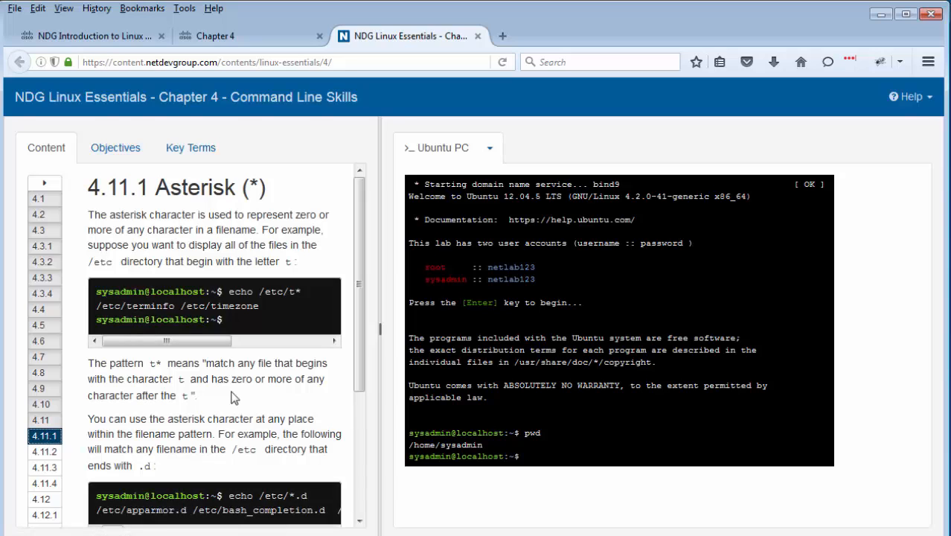
mouse_move(528, 460)
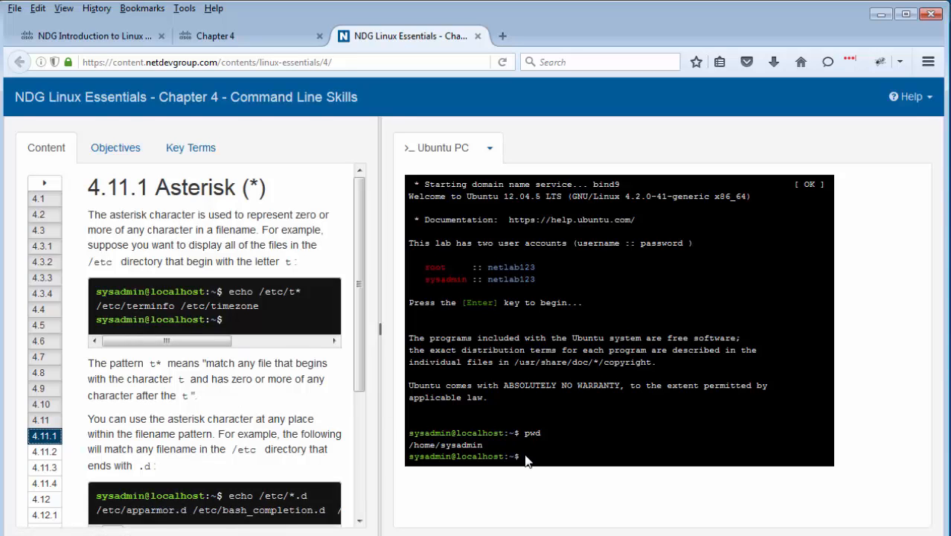
mouse_move(251, 402)
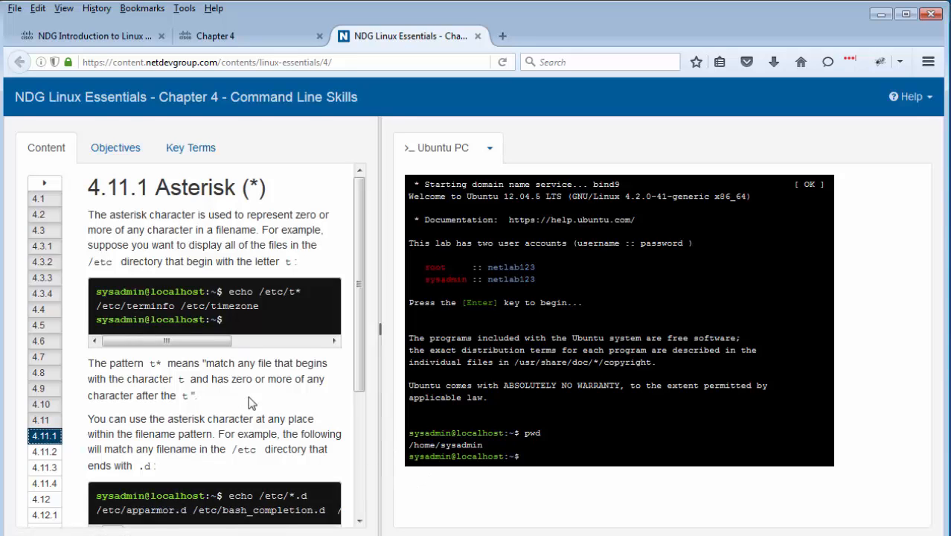
mouse_move(550, 415)
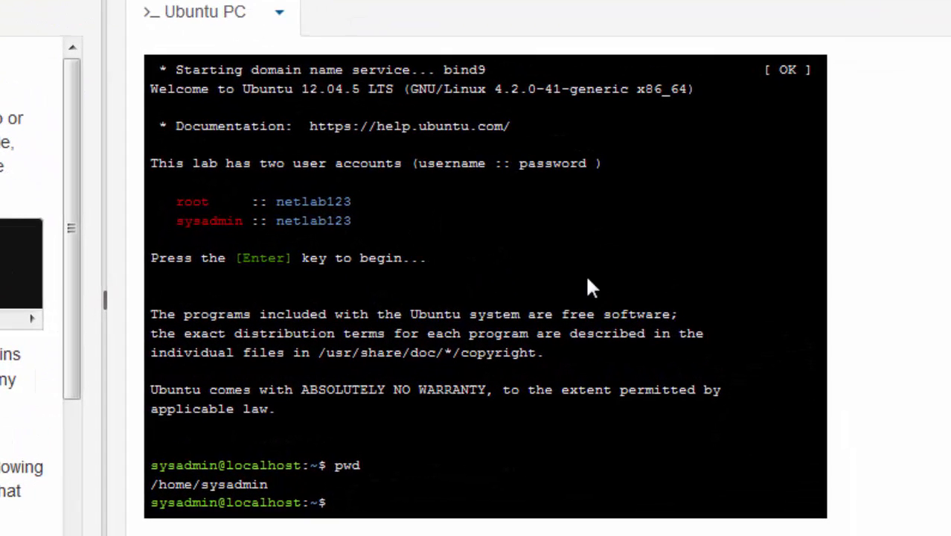
Step: Run echo /etc/t* in the terminal, listing /etc/terminfo and /etc/timezone
type("echo")
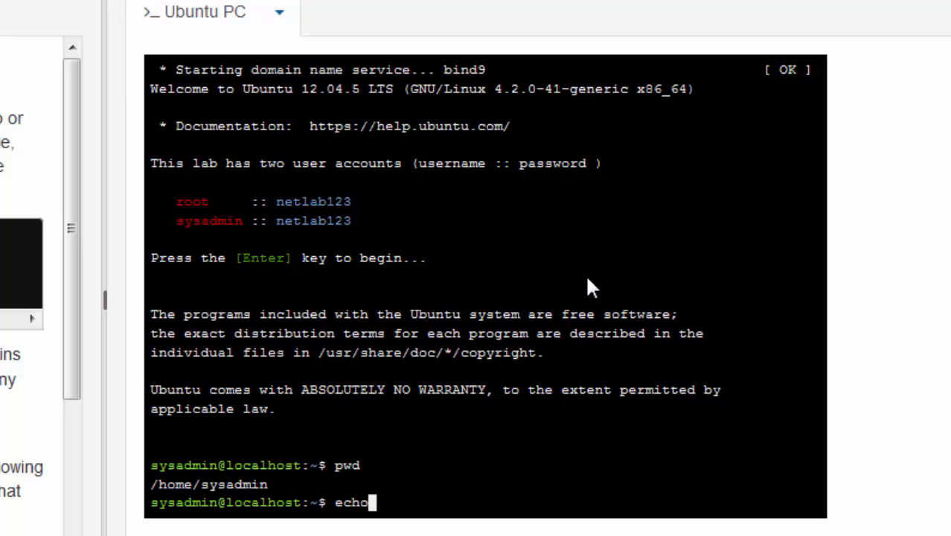
type("/et")
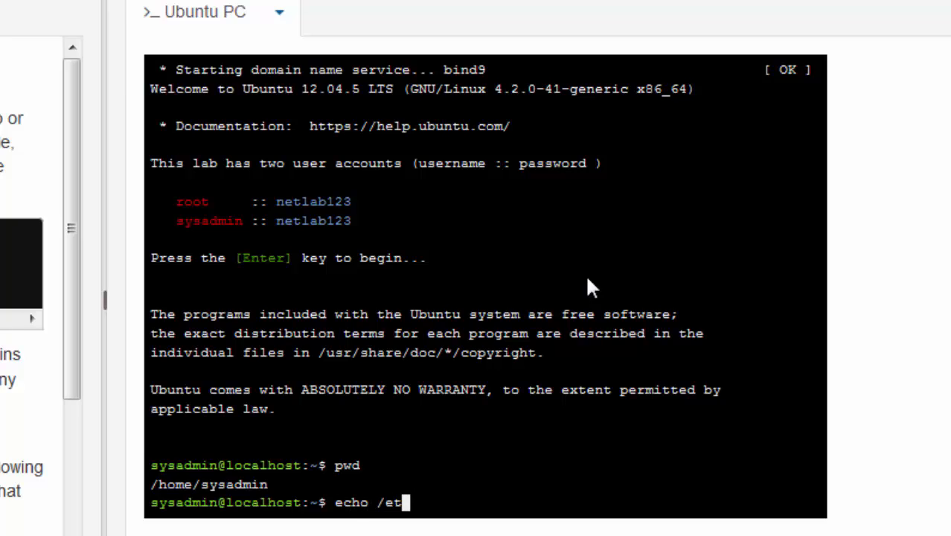
type("c/")
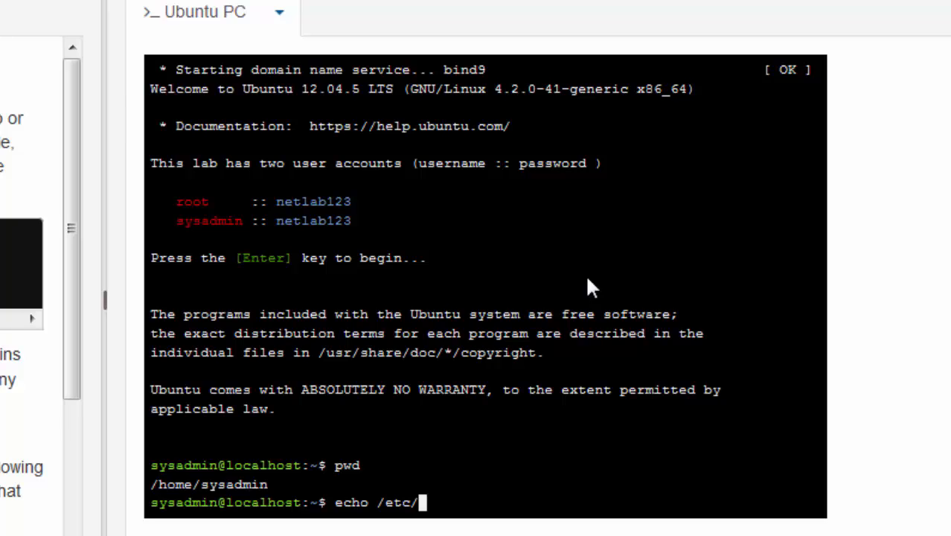
type("t")
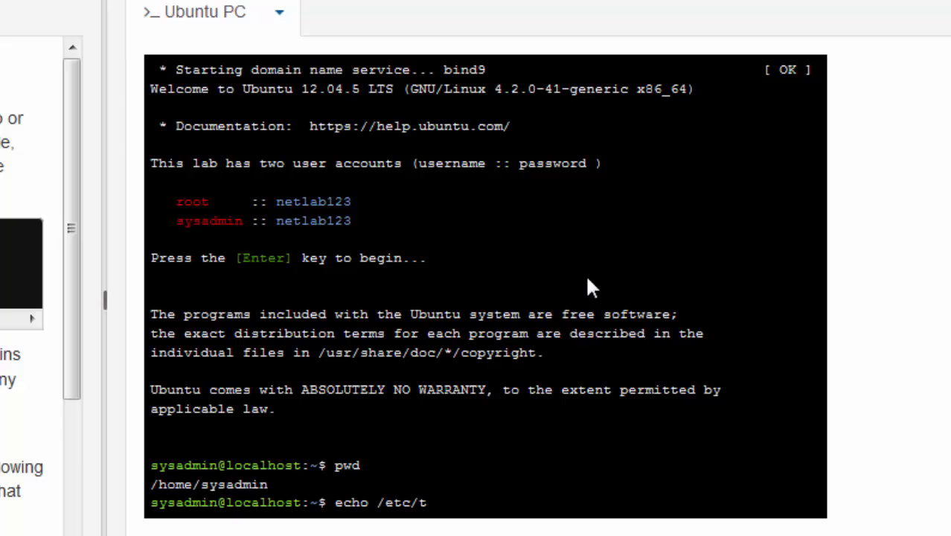
type("*")
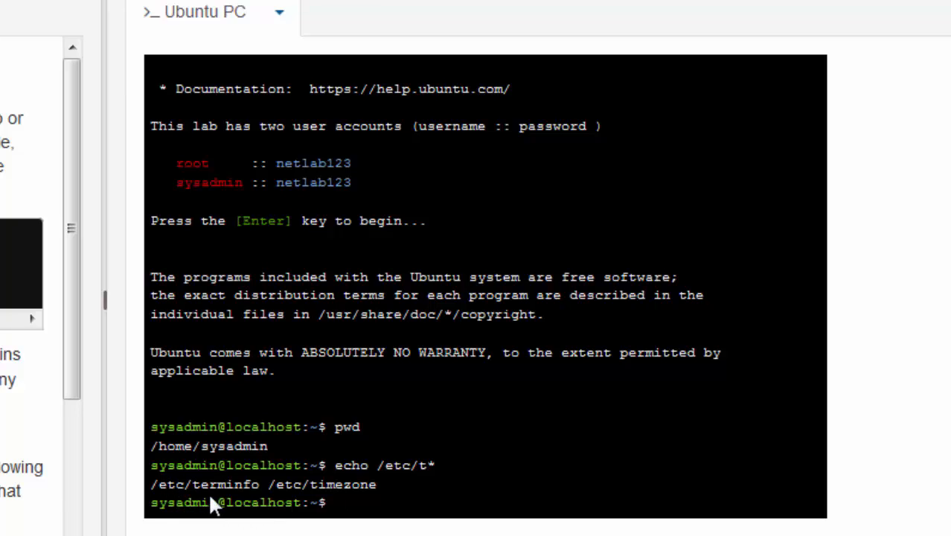
mouse_move(368, 506)
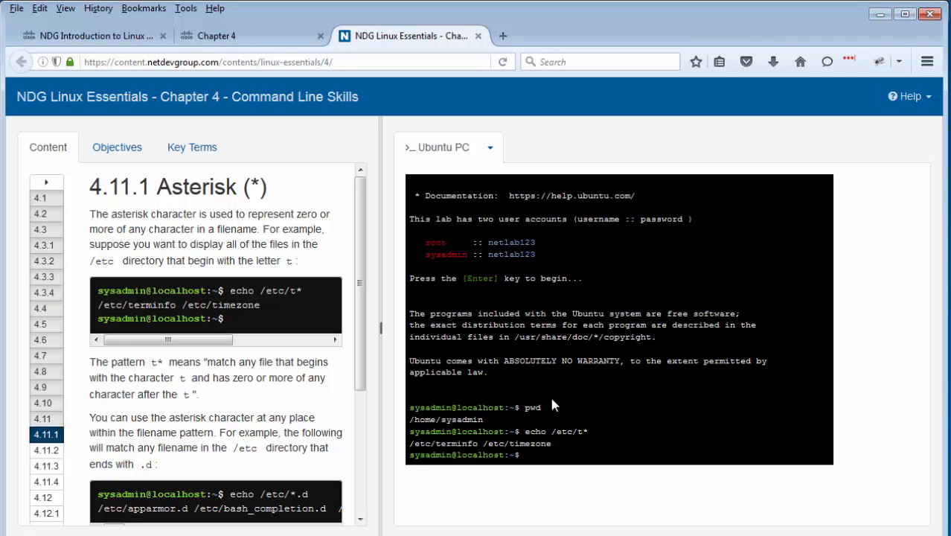
mouse_move(453, 313)
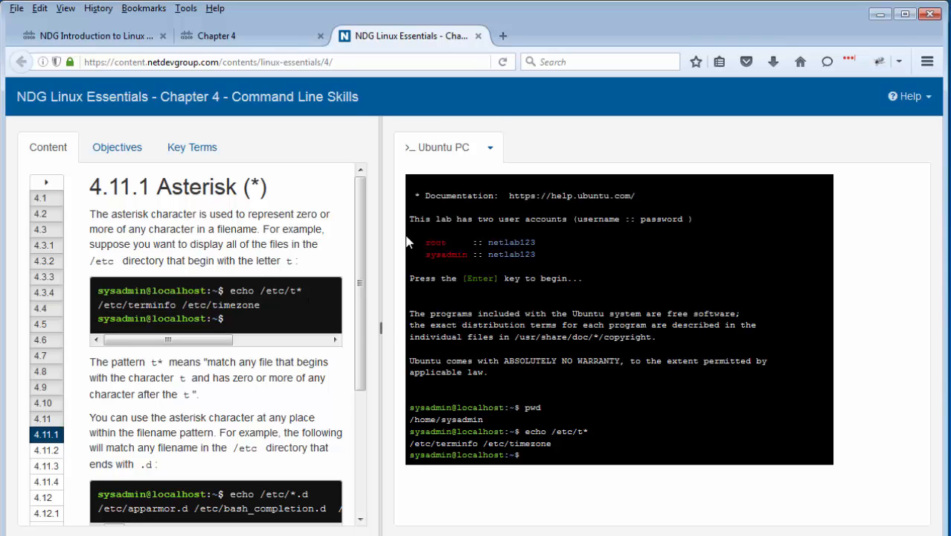
mouse_move(369, 311)
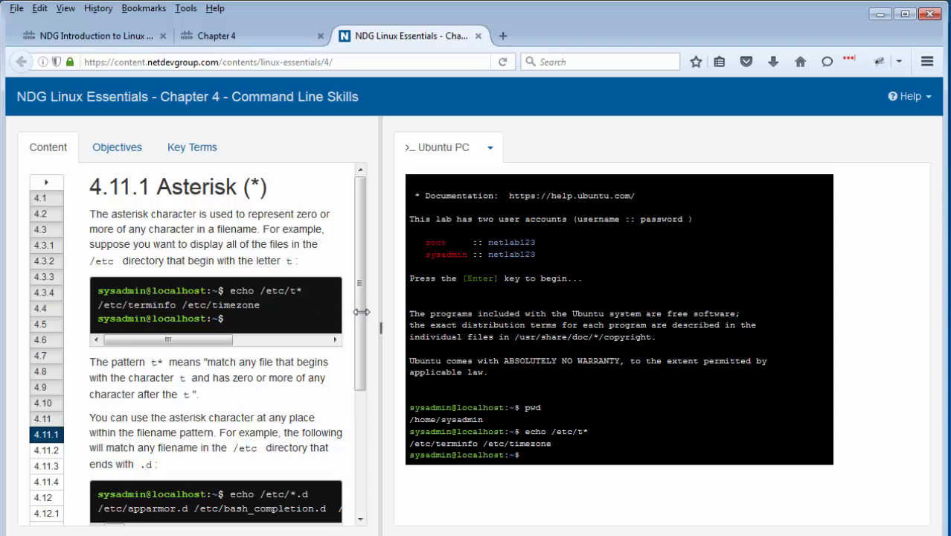
mouse_move(407, 240)
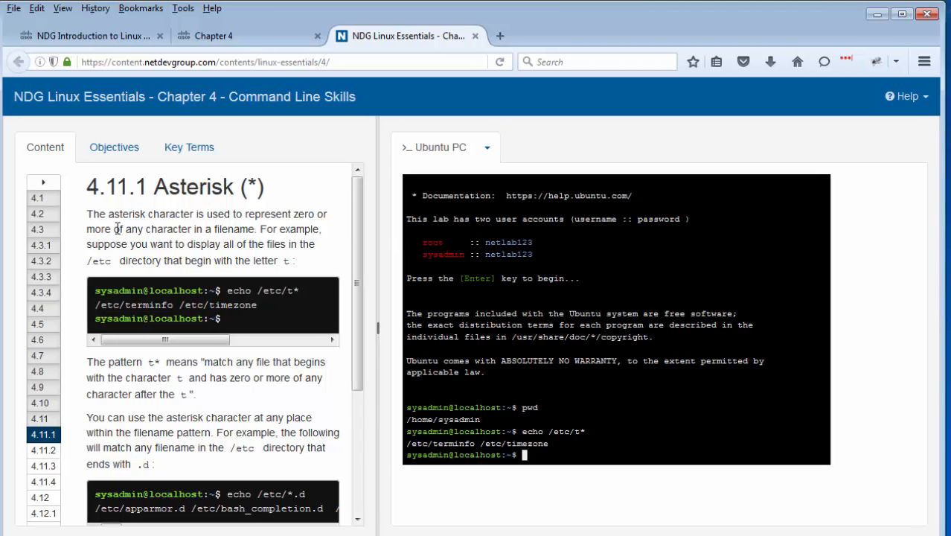
Step: Widen the Ubuntu PC terminal pane and focus it for input
left_click(114, 147)
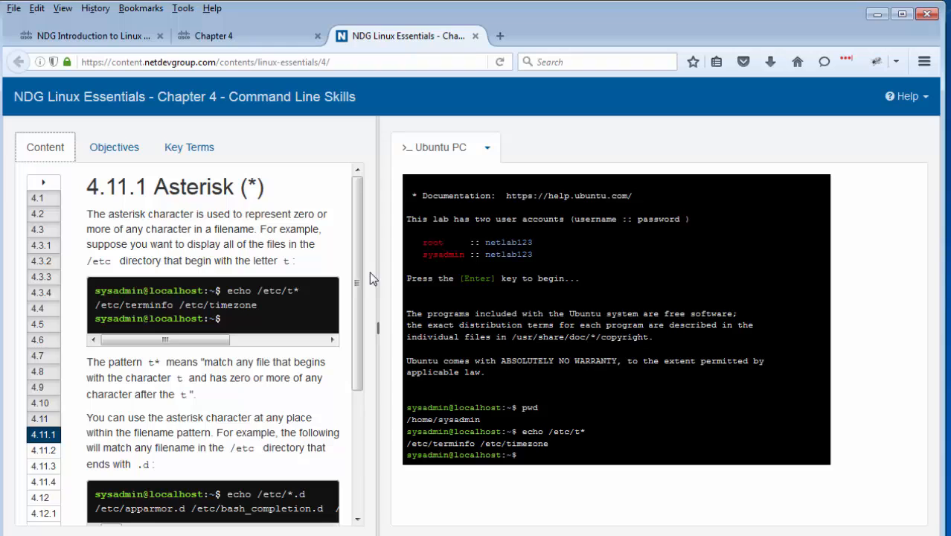
left_click(505, 35)
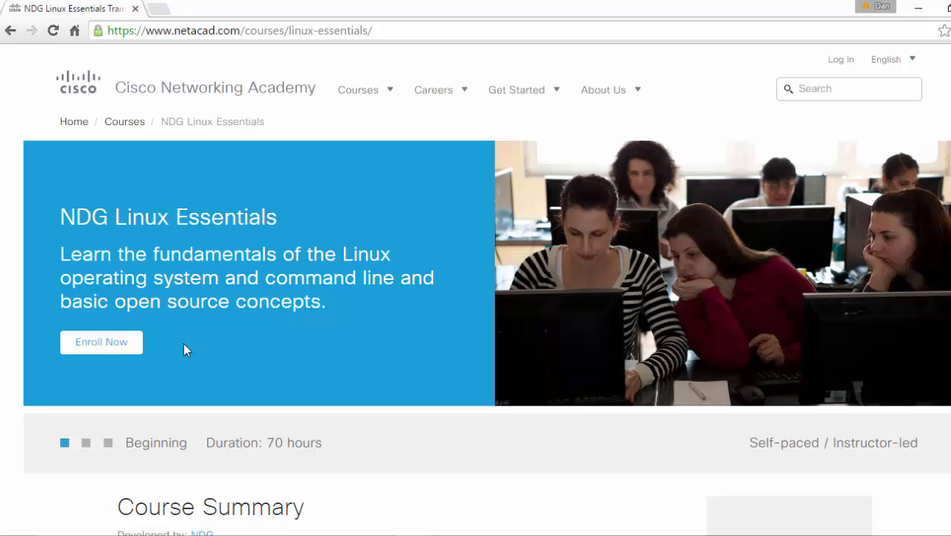
Step: Scroll the NDG Linux Essentials page down to its Course Summary and objectives
scroll("down", 3)
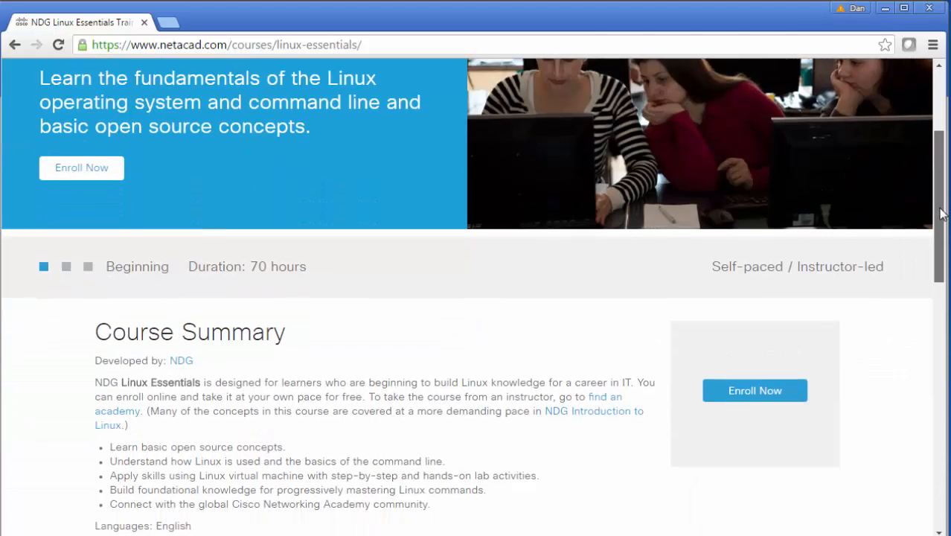
scroll("down", 3)
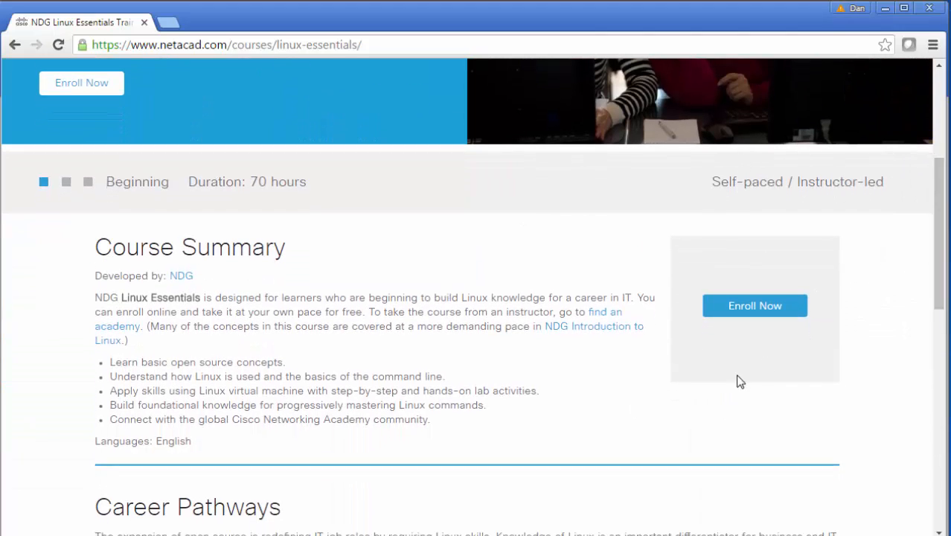
mouse_move(755, 320)
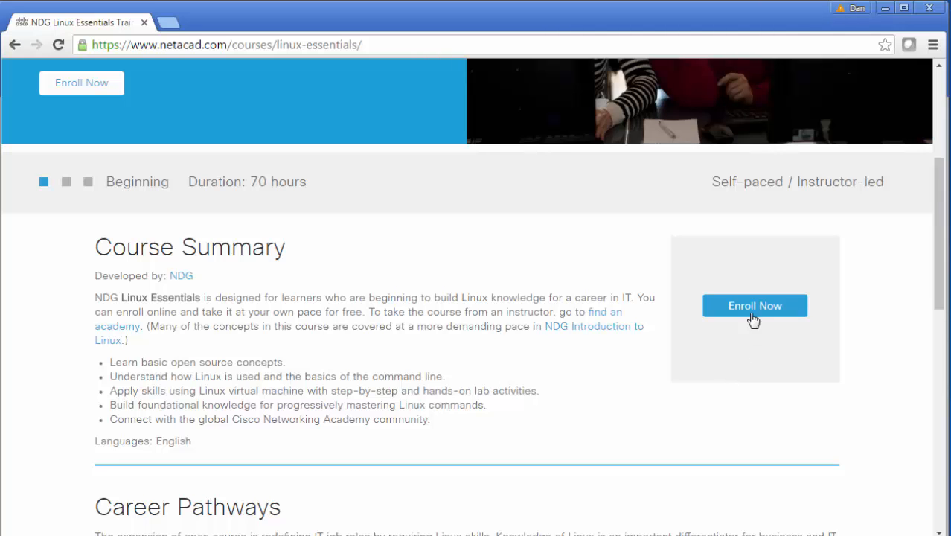
Step: Start enrolling and review the 70-hour, self-paced details and Sign Up Now form
left_click(754, 305)
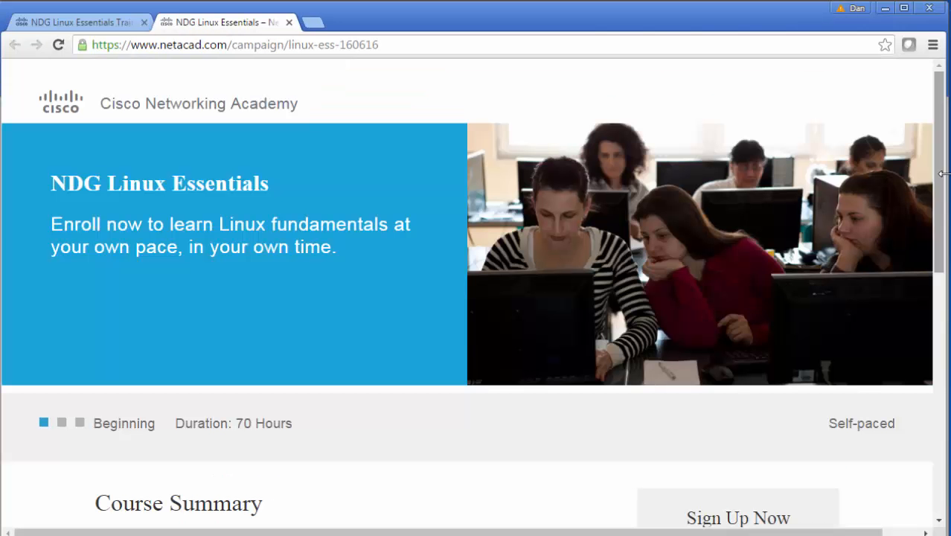
scroll("down", 3)
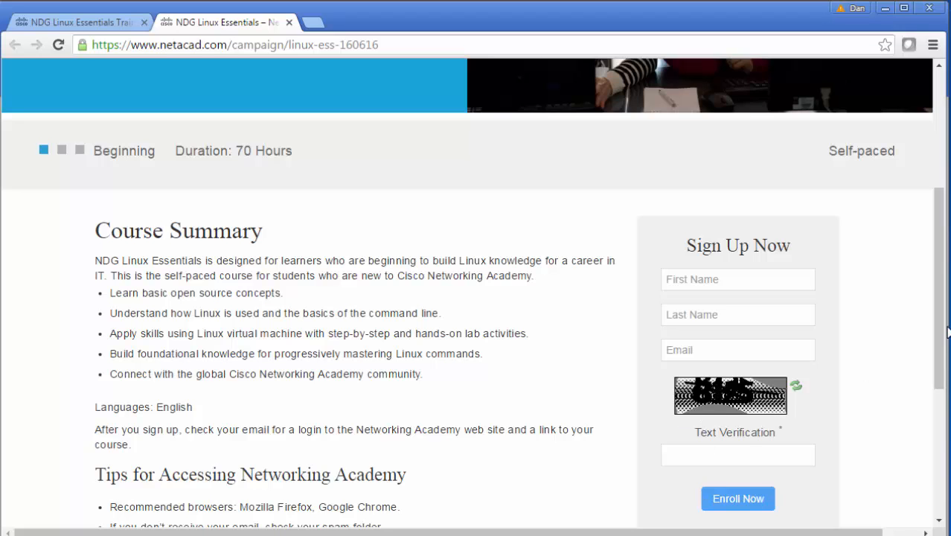
scroll("down", 3)
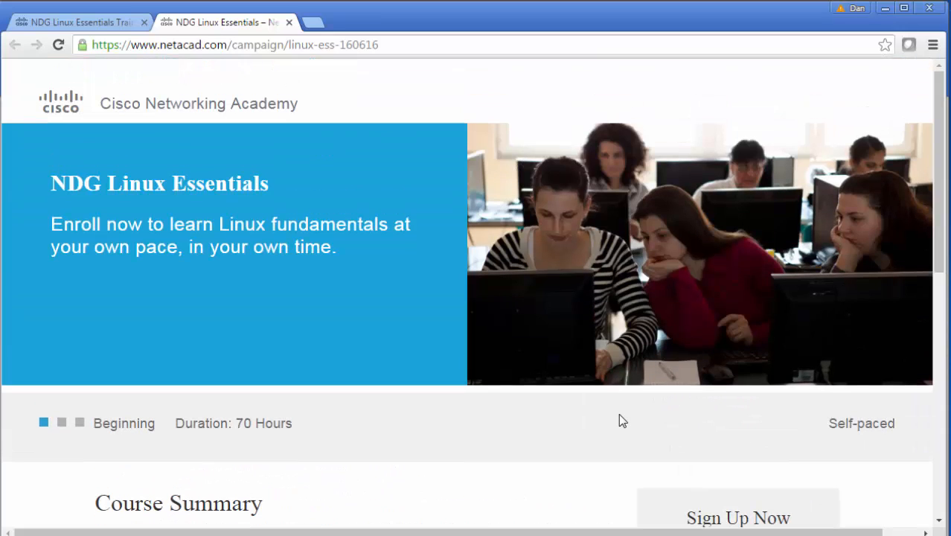
mouse_move(253, 148)
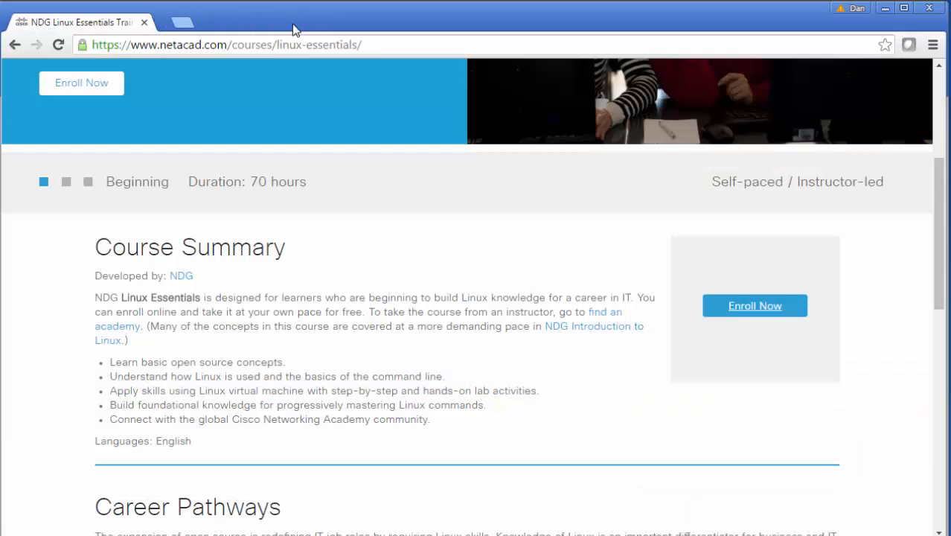
Step: Return to the Courses catalog and browse down to NDG Introduction to Linux
left_click(13, 42)
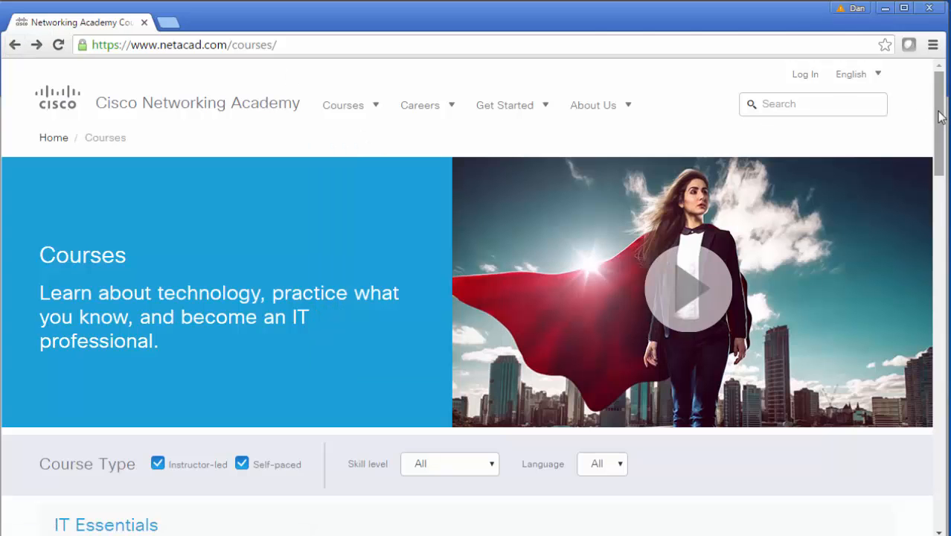
scroll("down", 3)
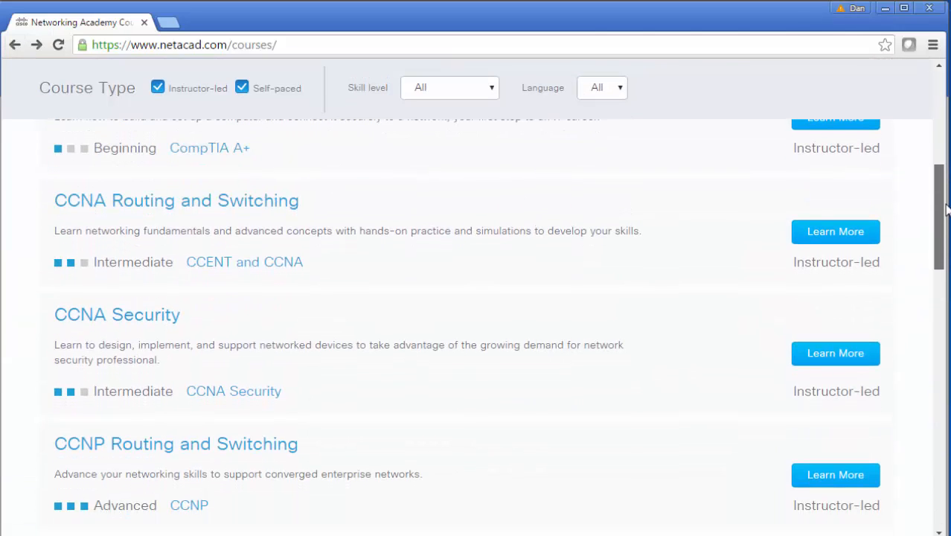
scroll("down", 3)
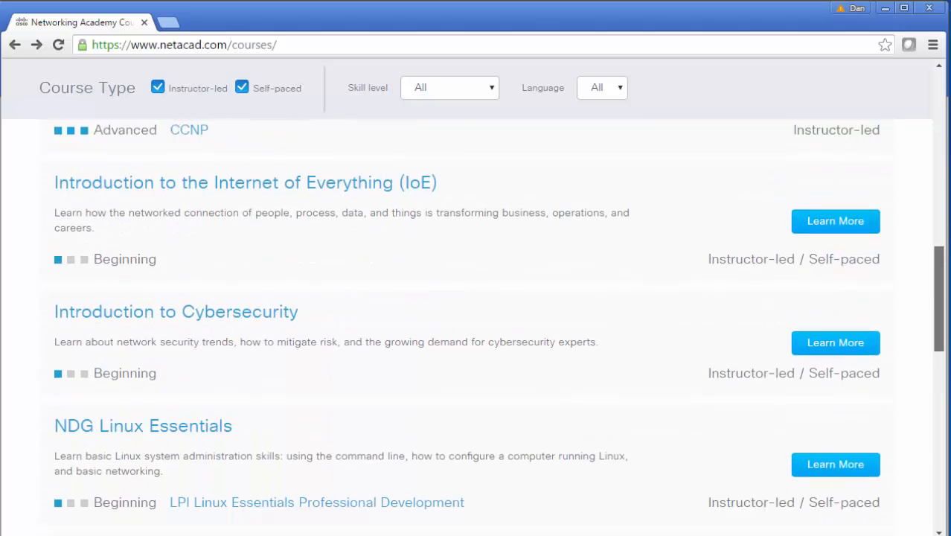
scroll("down", 3)
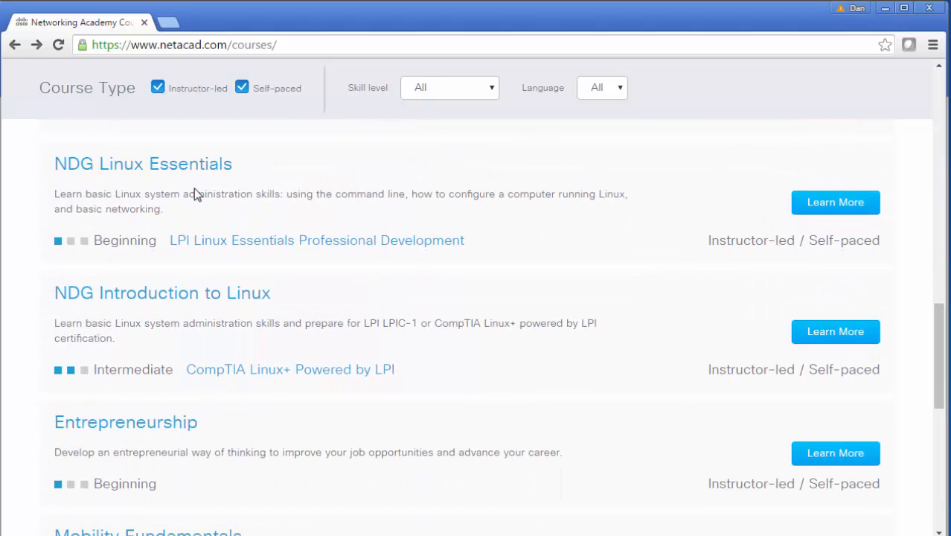
mouse_move(103, 319)
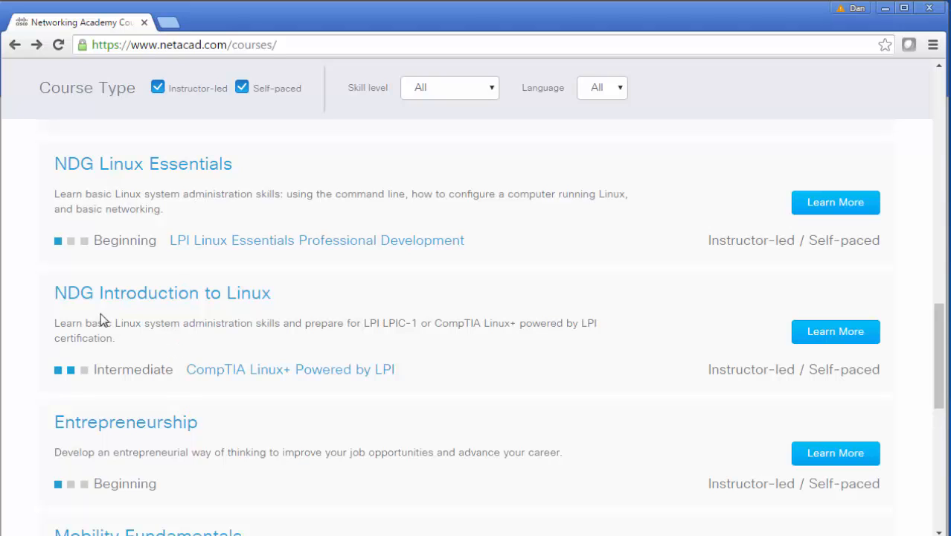
mouse_move(235, 323)
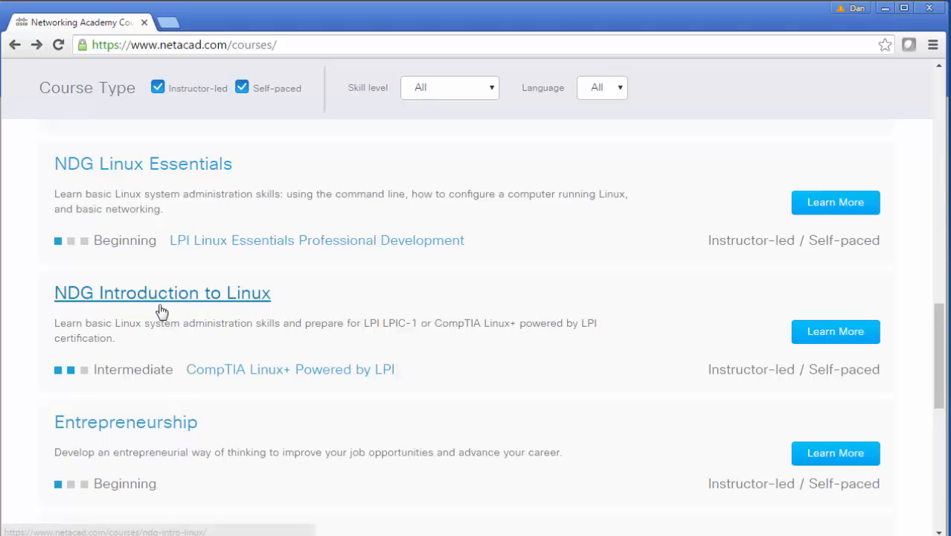
mouse_move(656, 388)
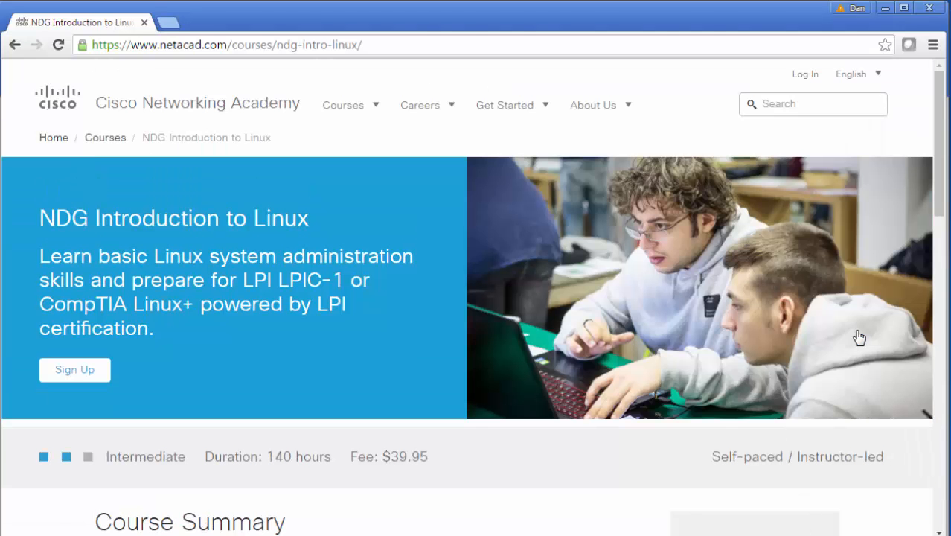
Step: Review the NDG Introduction to Linux summary and 140-hour, $39.95 details, then return to the top
scroll("down", 3)
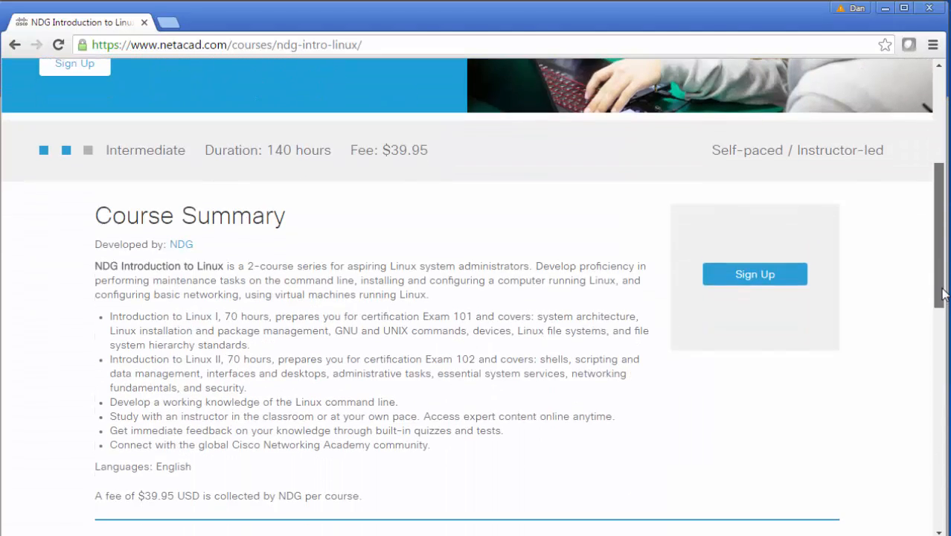
scroll("down", 3)
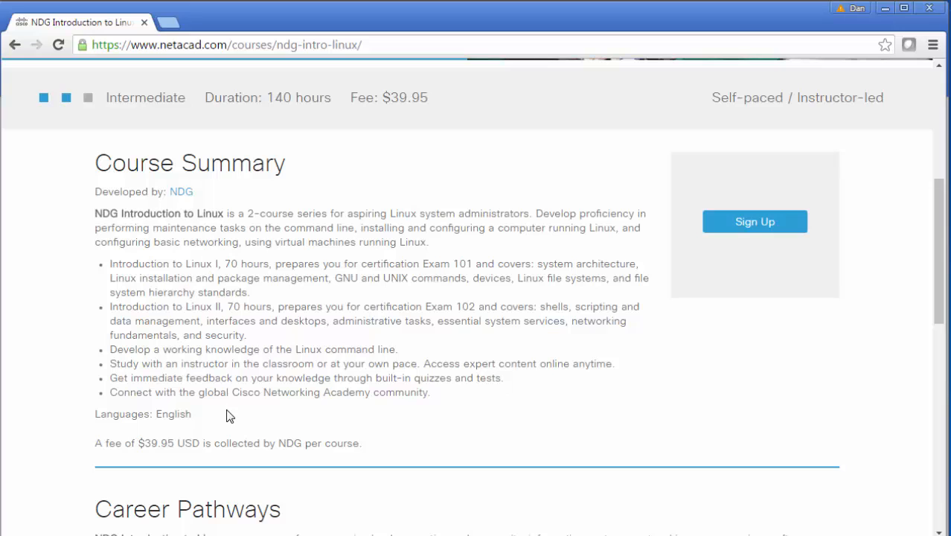
mouse_move(225, 277)
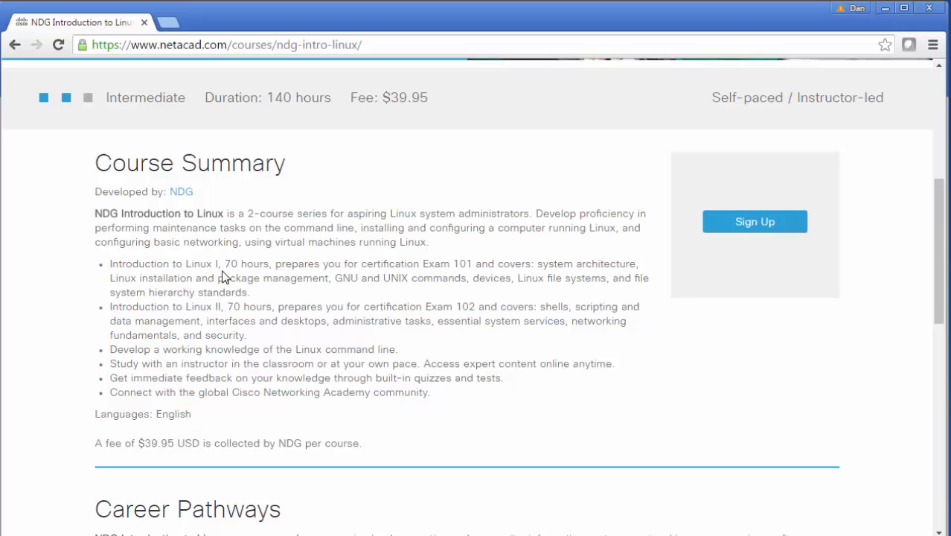
mouse_move(135, 322)
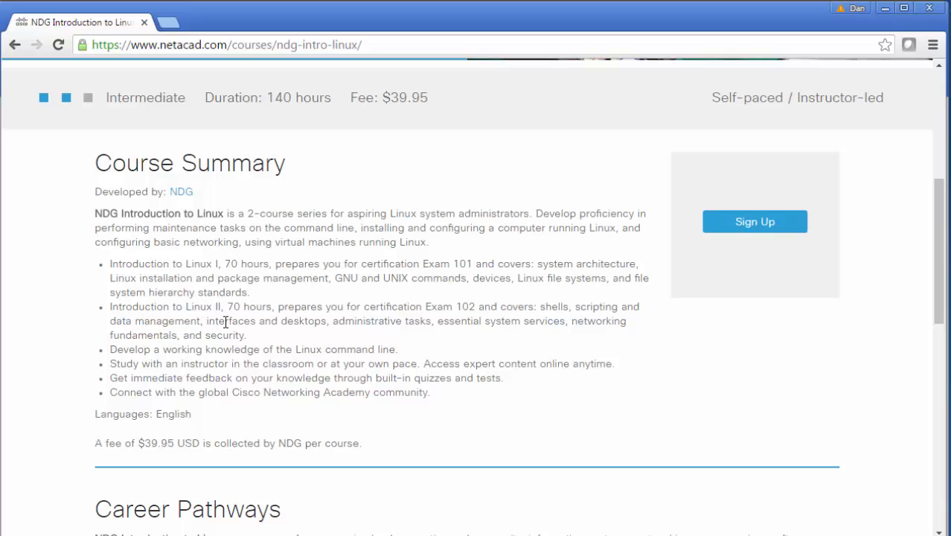
mouse_move(372, 355)
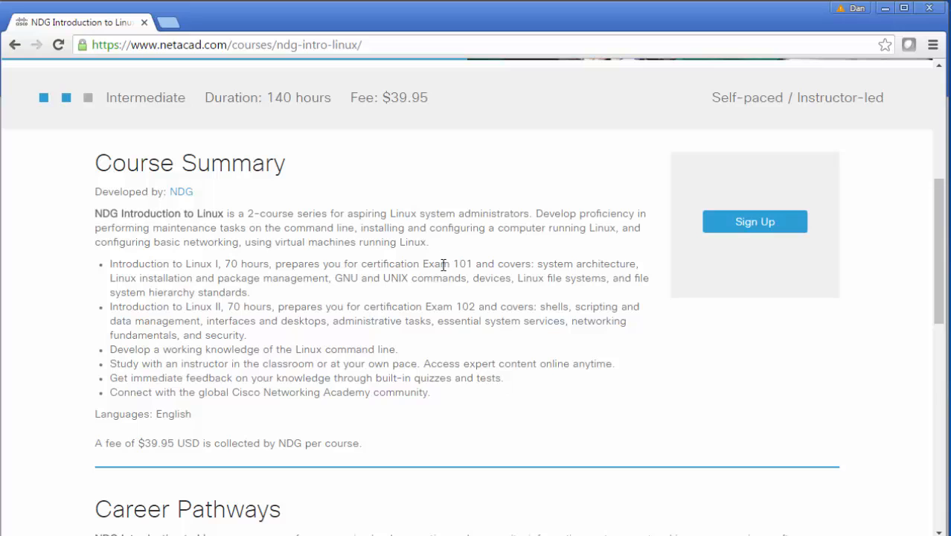
mouse_move(450, 321)
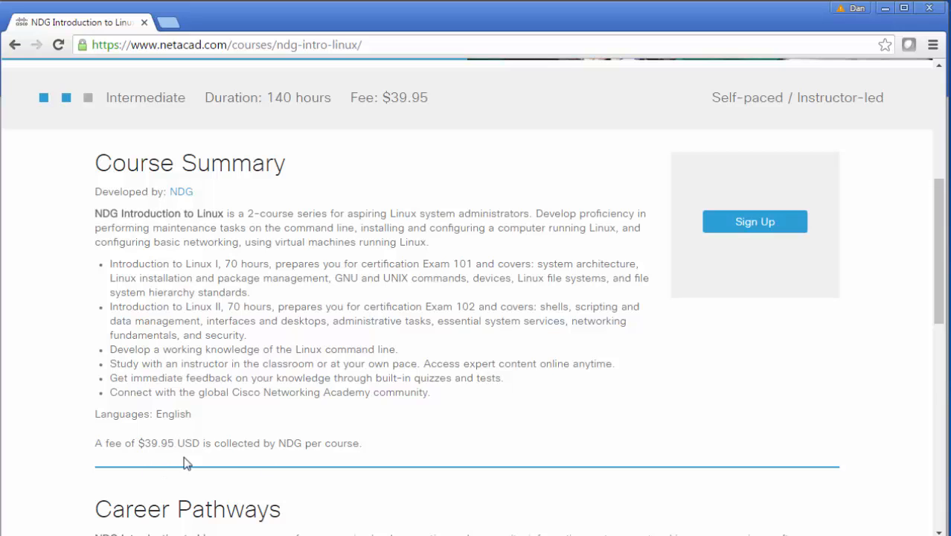
mouse_move(292, 461)
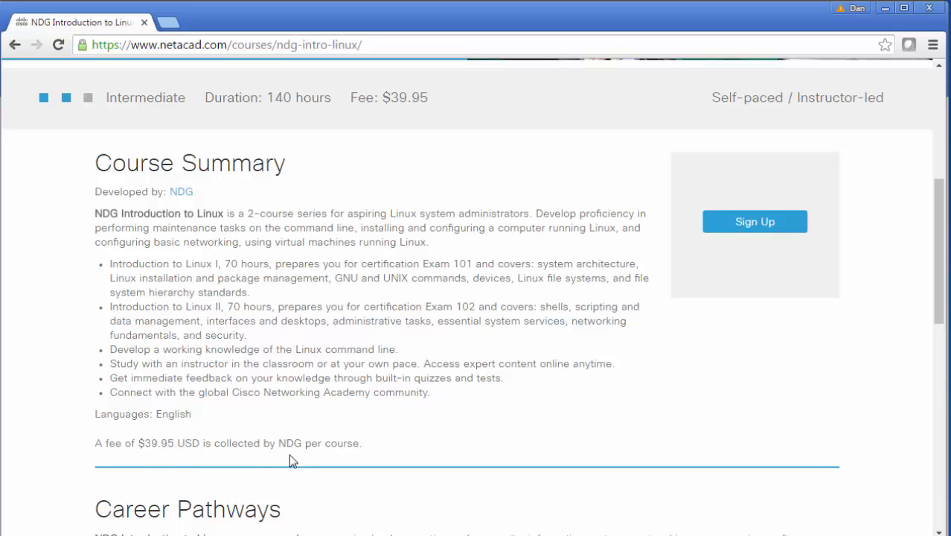
mouse_move(363, 230)
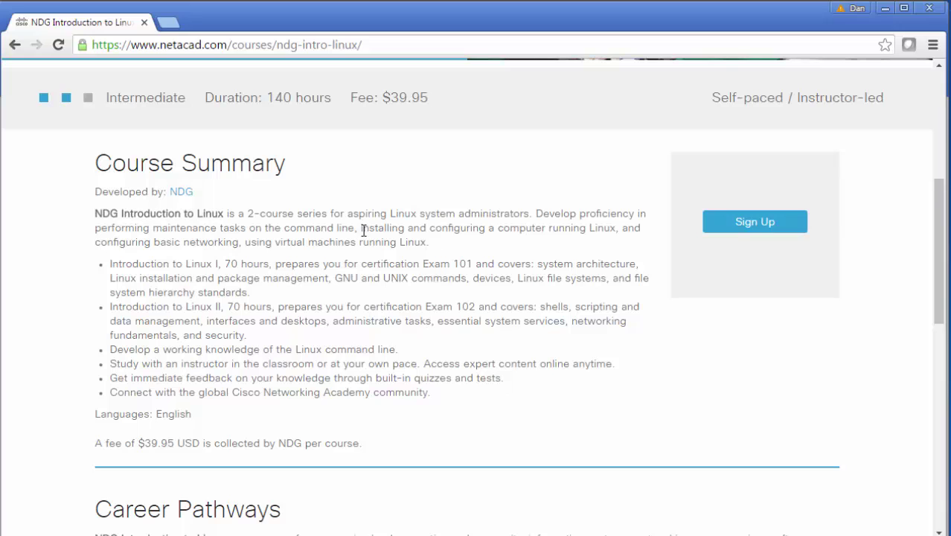
mouse_move(510, 214)
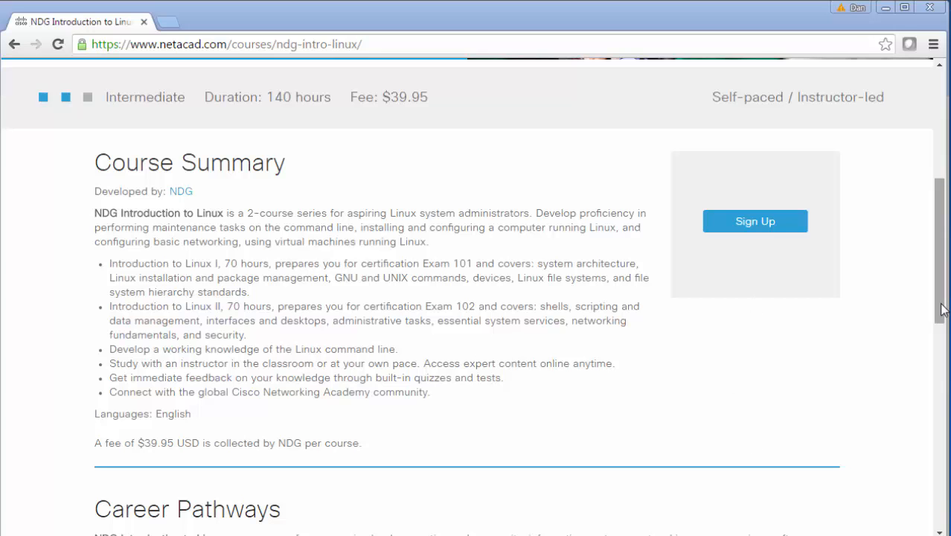
scroll("up", 3)
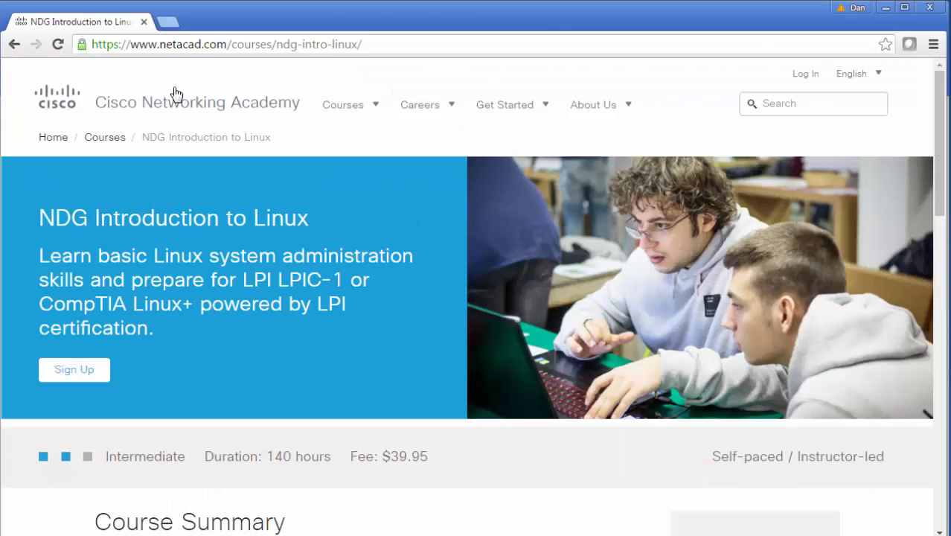
Step: Log in to NetAcad with the 'dalberghe' email address and password
left_click(804, 73)
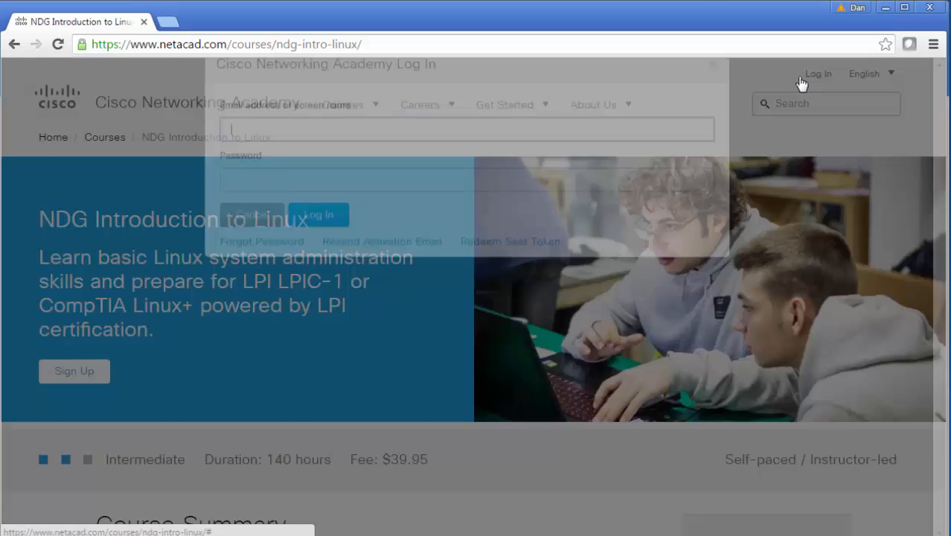
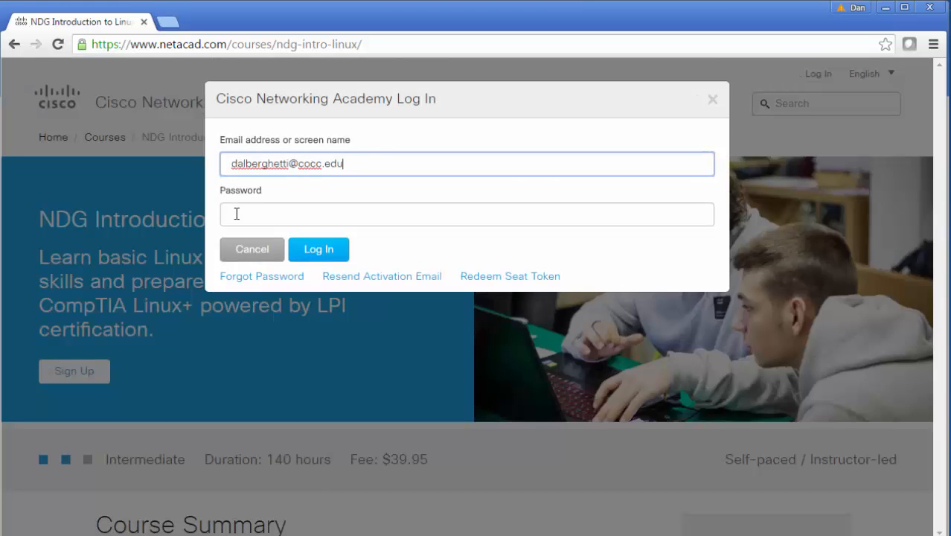
left_click(319, 249)
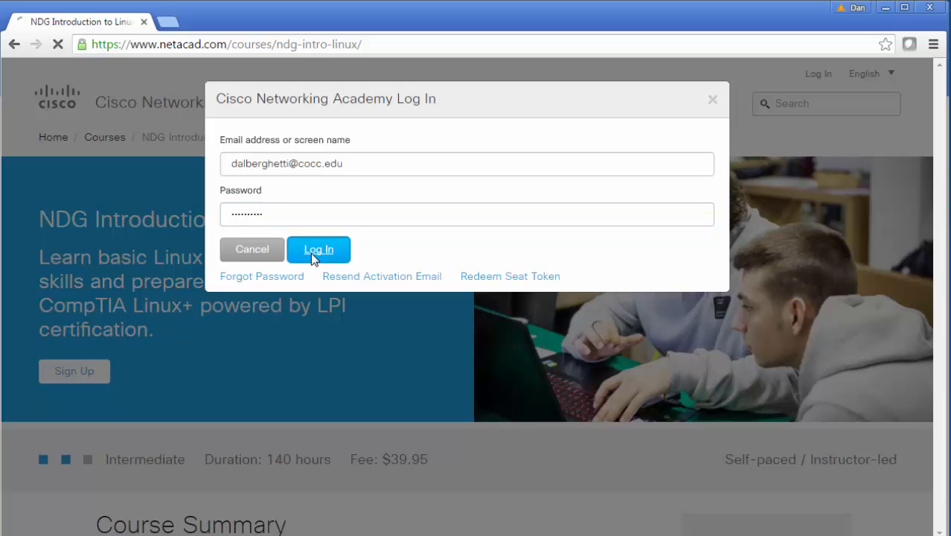
left_click(319, 250)
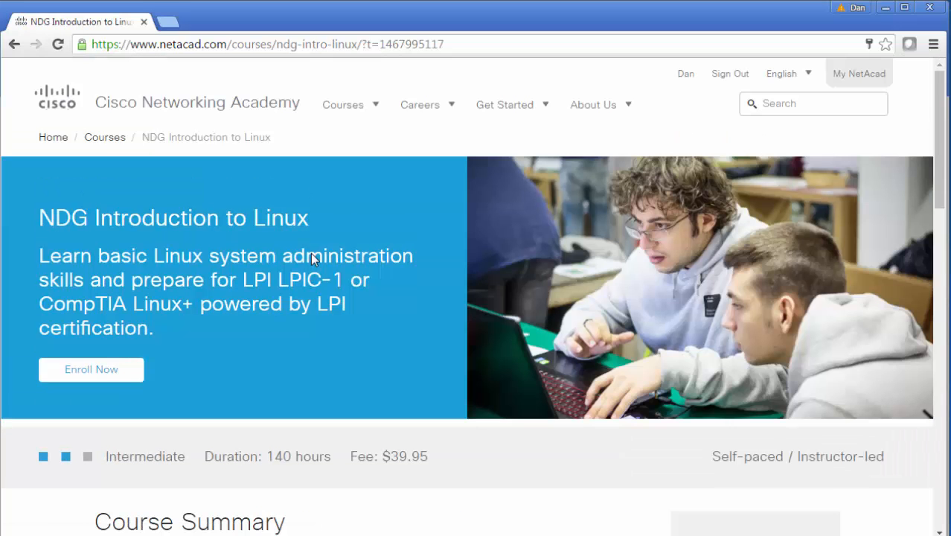
mouse_move(858, 73)
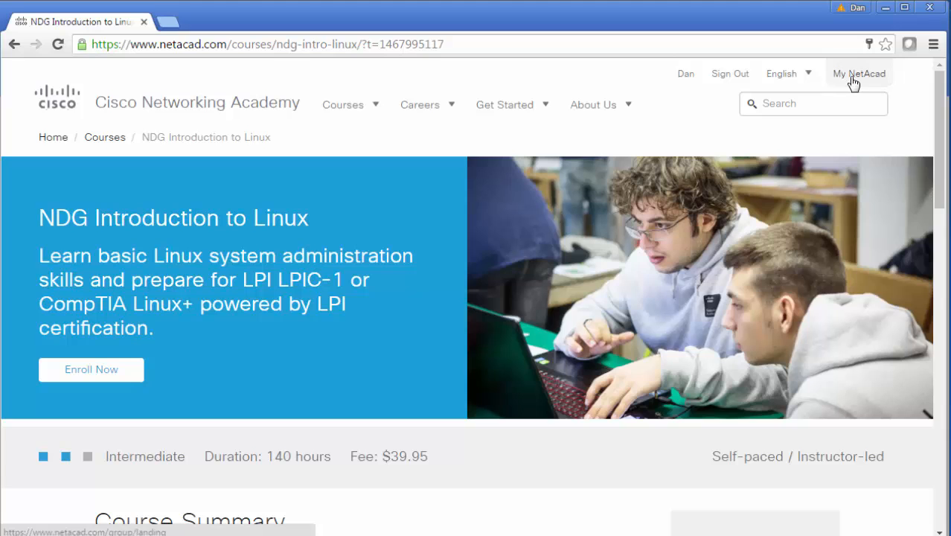
Step: Go to My NetAcad and browse the enrolled courses, including NDG Linux Essentials, Linux I and II
left_click(863, 73)
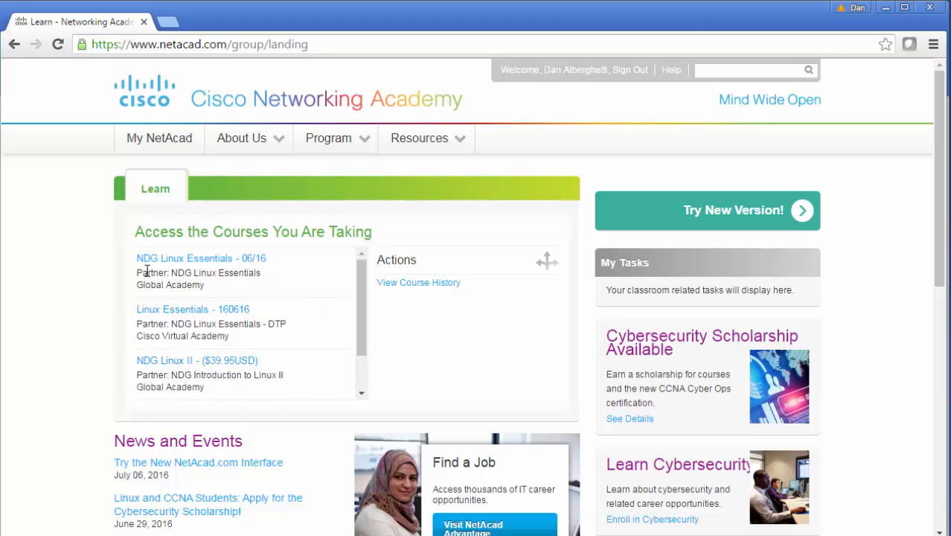
mouse_move(250, 303)
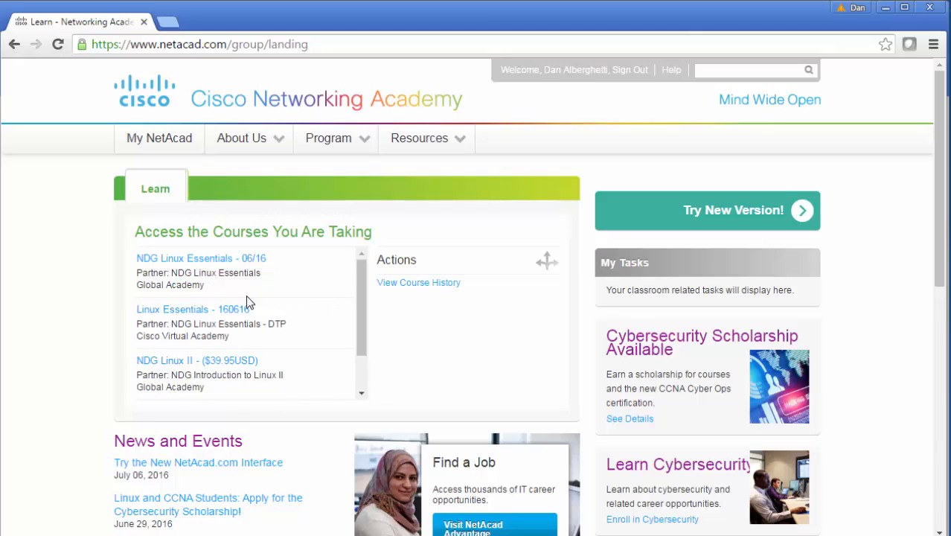
scroll("down", 3)
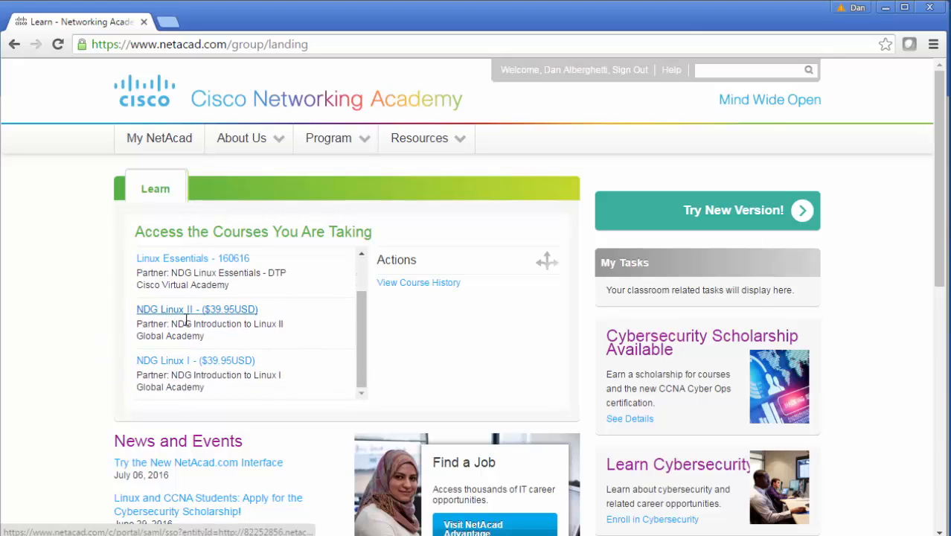
mouse_move(185, 370)
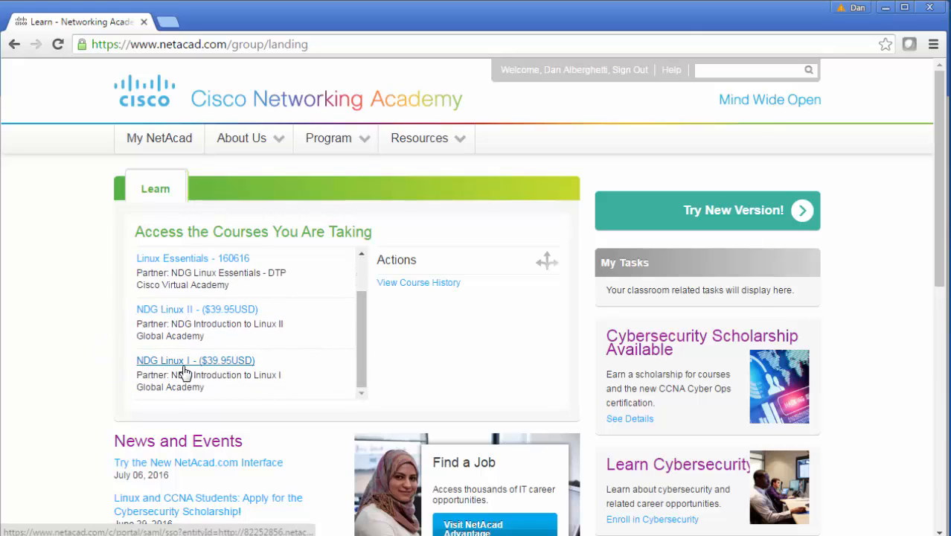
mouse_move(233, 348)
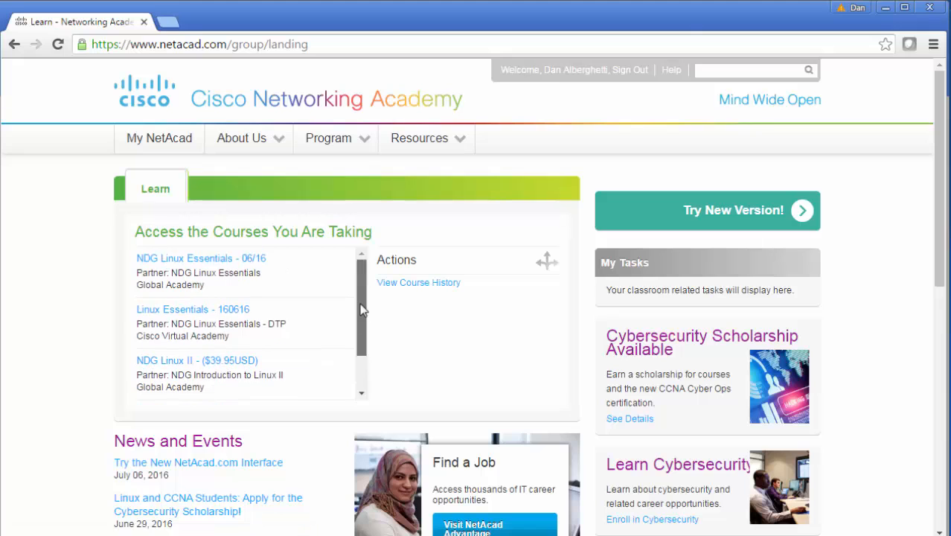
mouse_move(189, 265)
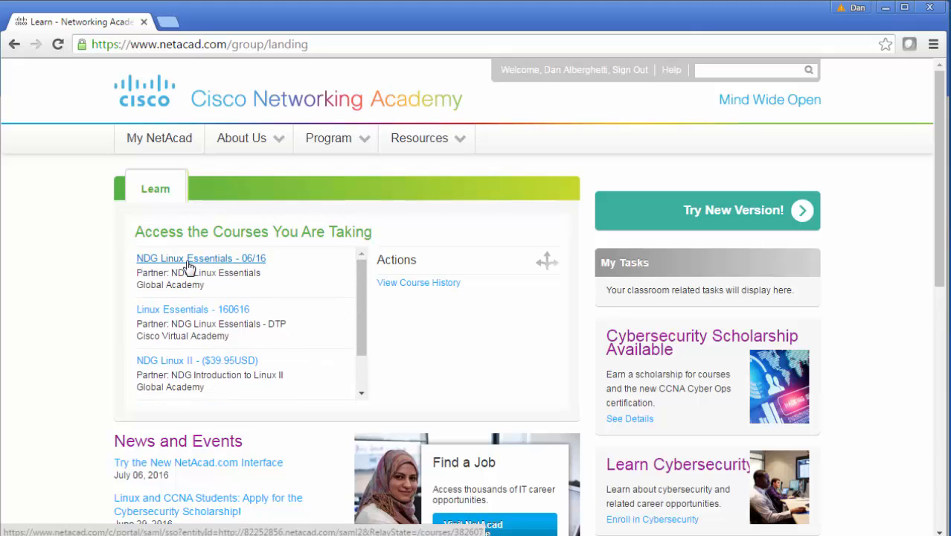
left_click(200, 258)
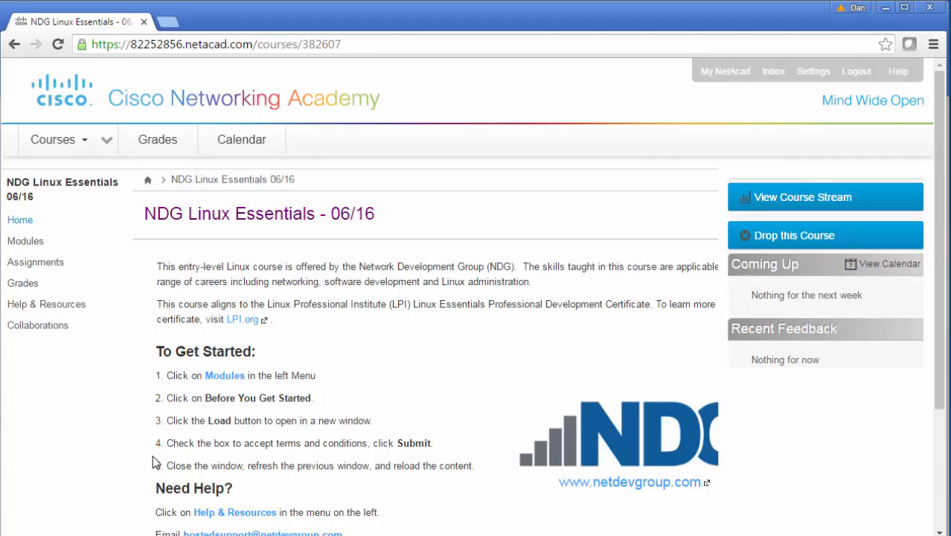
mouse_move(270, 405)
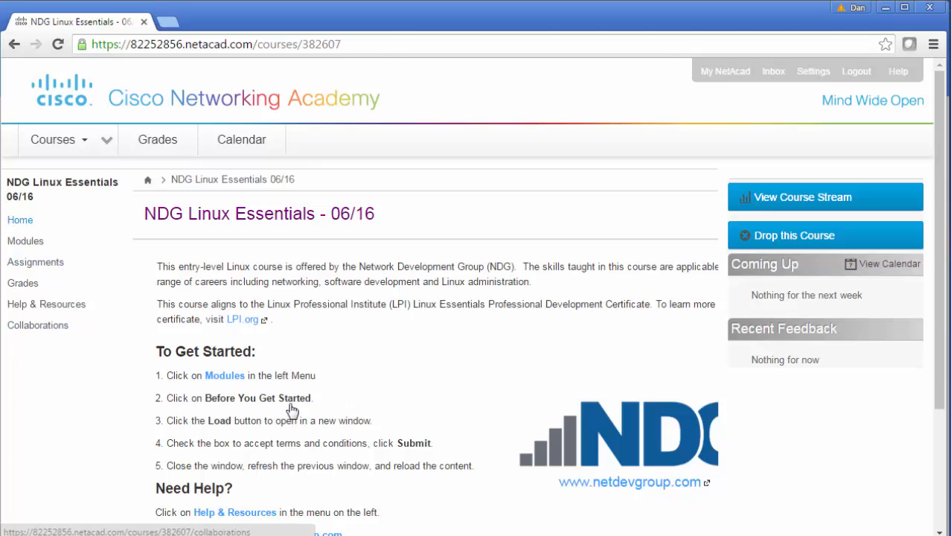
mouse_move(493, 346)
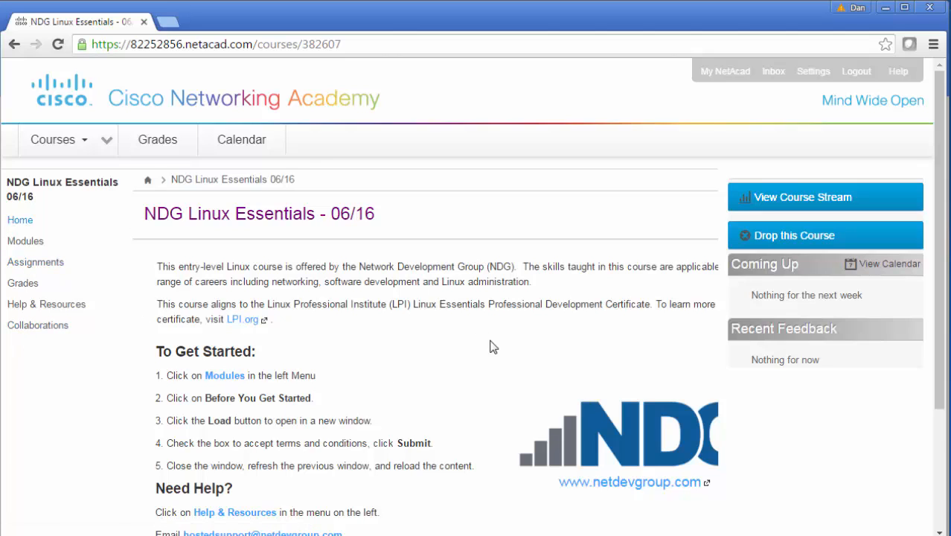
mouse_move(224, 375)
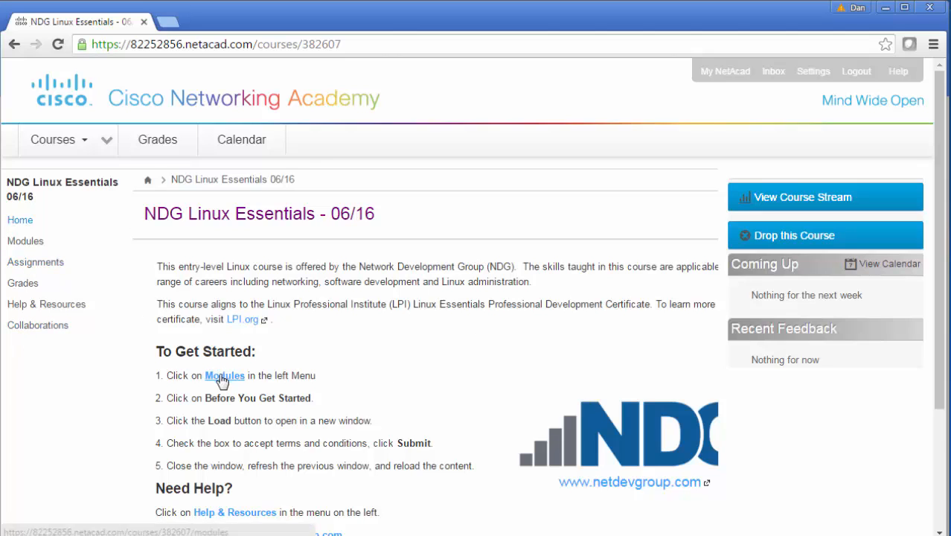
Step: Show the Modules page listing Before You Get Started, chapters, labs and exams
left_click(224, 376)
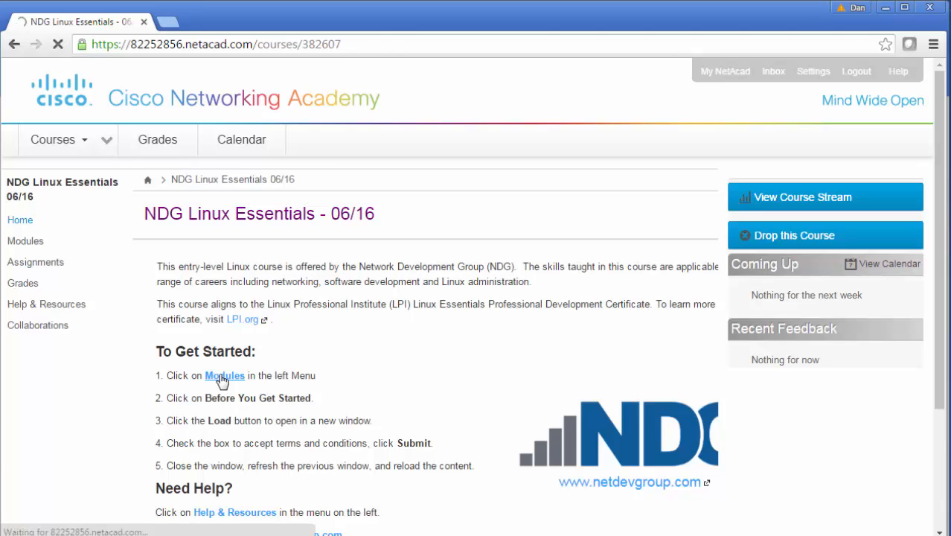
left_click(223, 375)
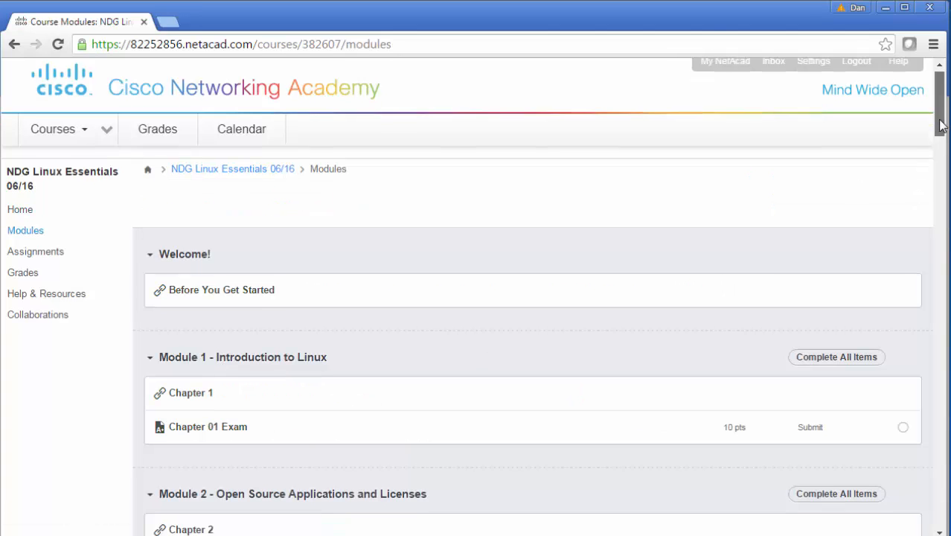
scroll("down", 3)
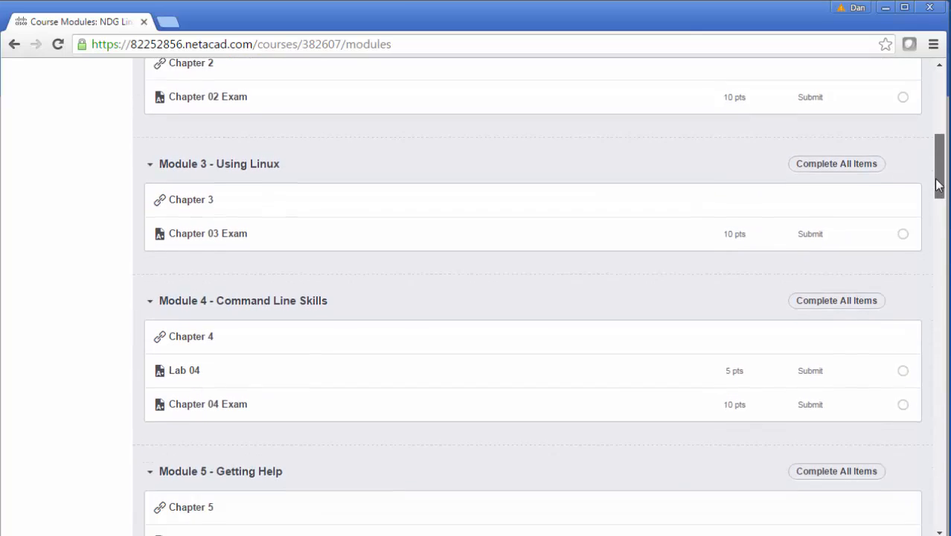
scroll("down", 3)
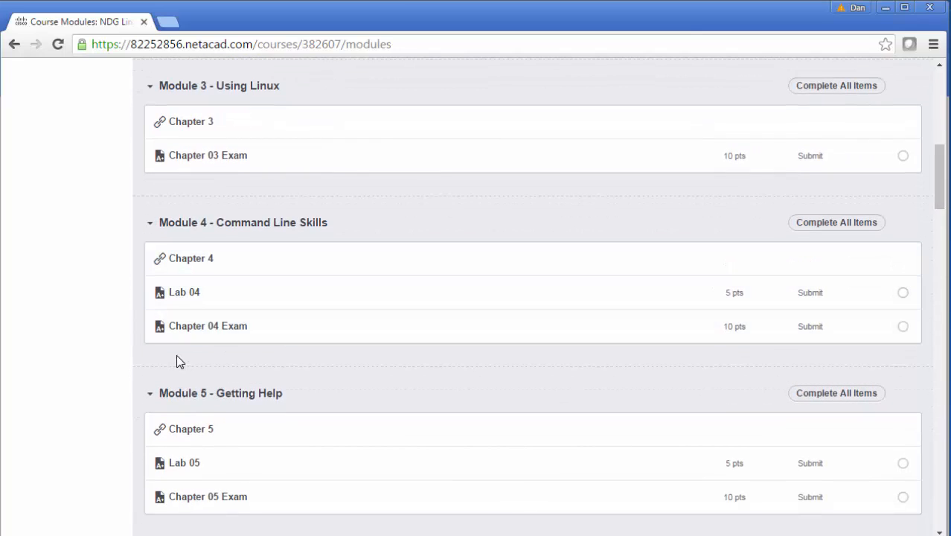
mouse_move(327, 329)
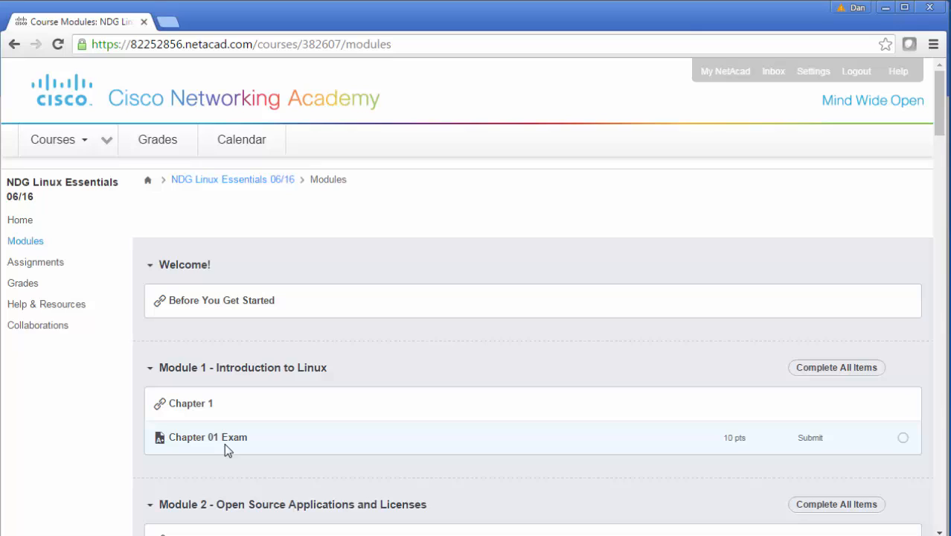
mouse_move(196, 453)
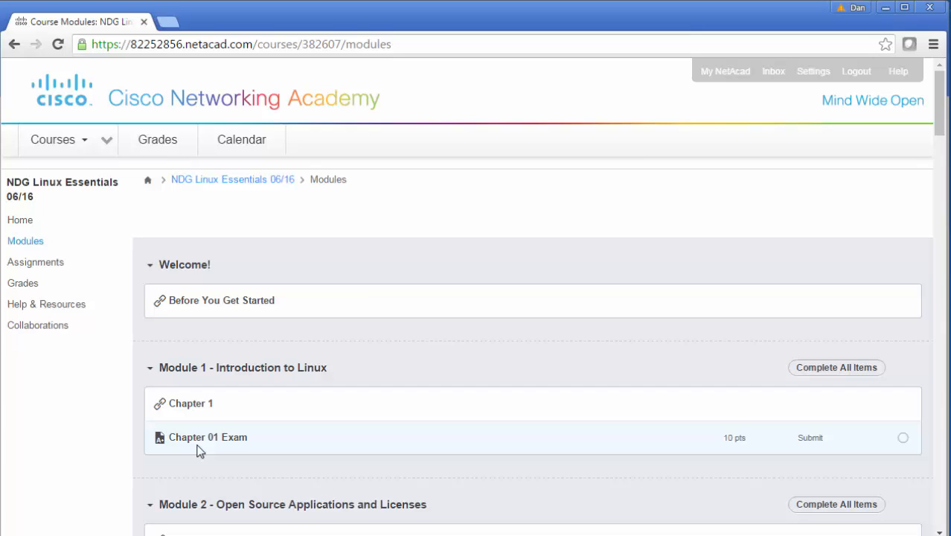
Step: Show the Undated Assignments list of labs and chapter exams with point values
left_click(35, 261)
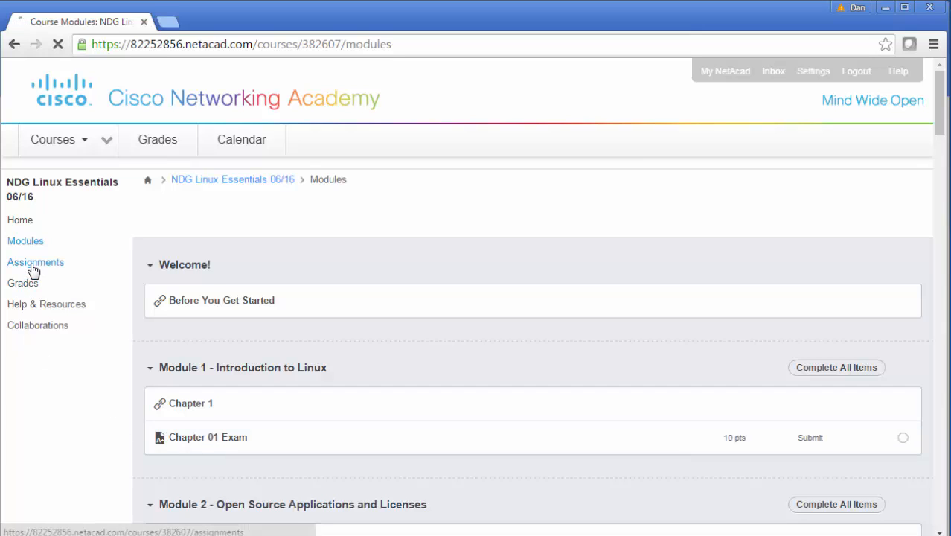
left_click(35, 262)
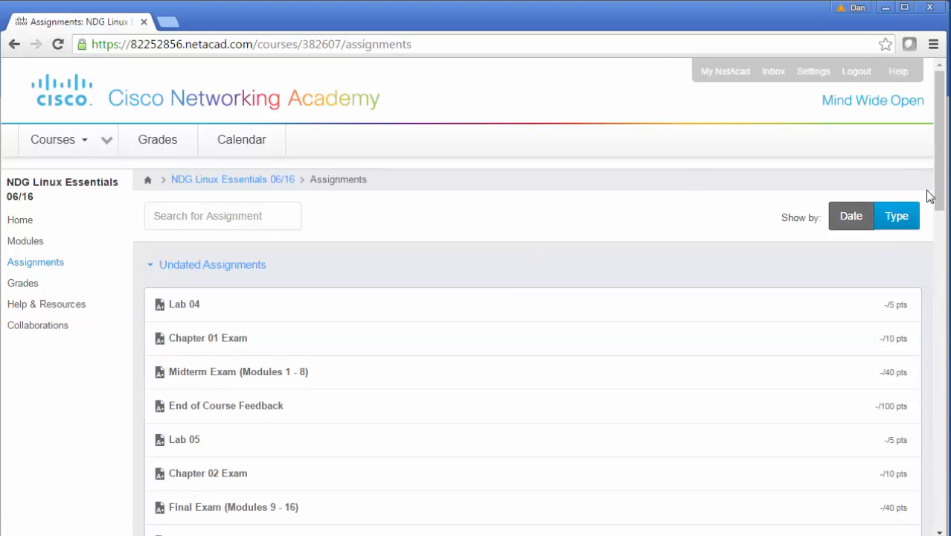
scroll("down", 3)
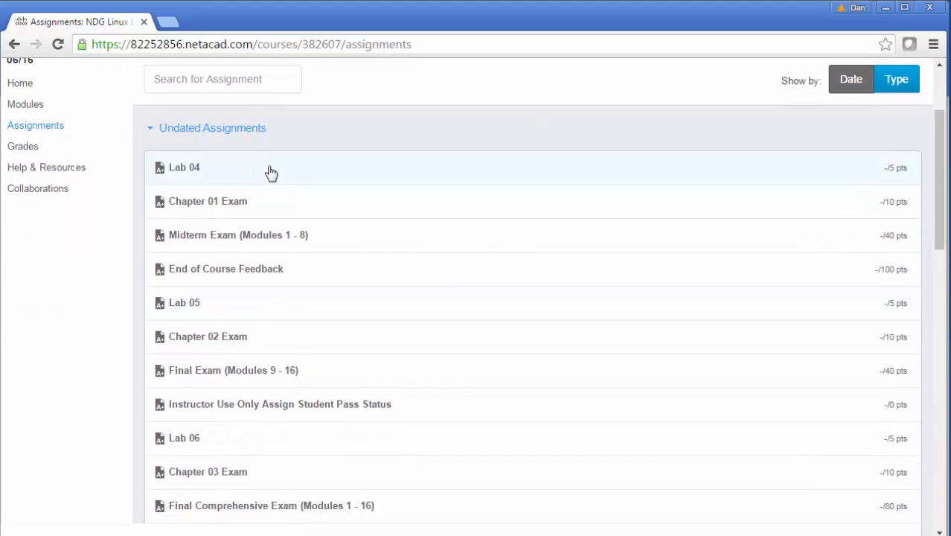
mouse_move(170, 175)
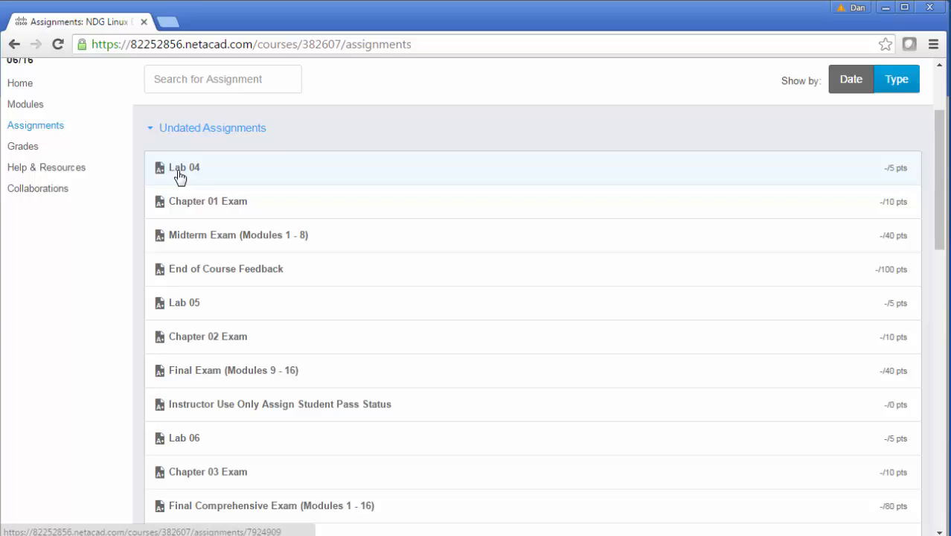
mouse_move(177, 347)
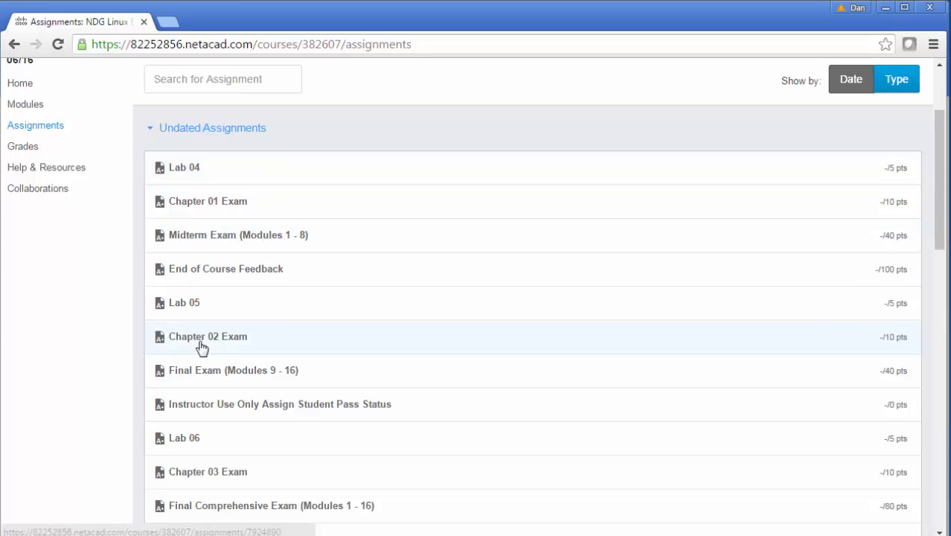
mouse_move(933, 255)
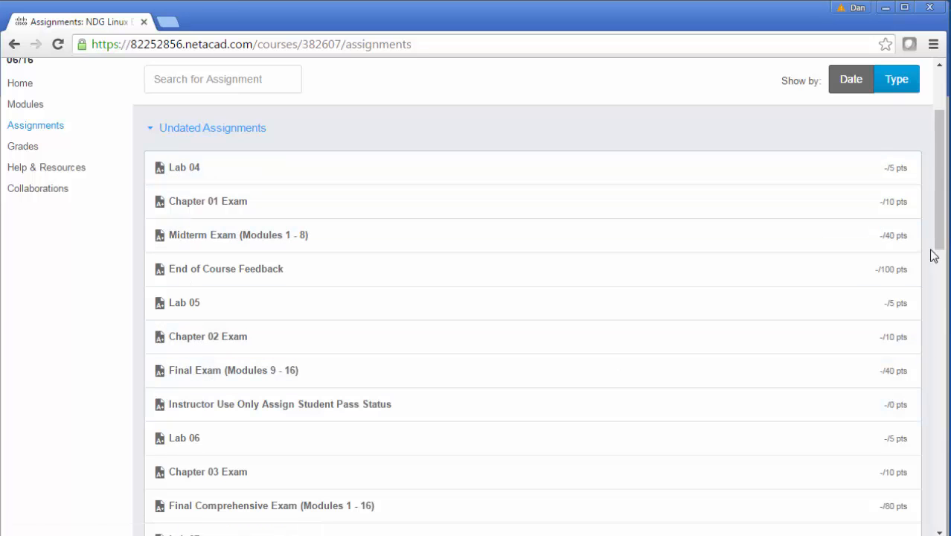
scroll("down", 3)
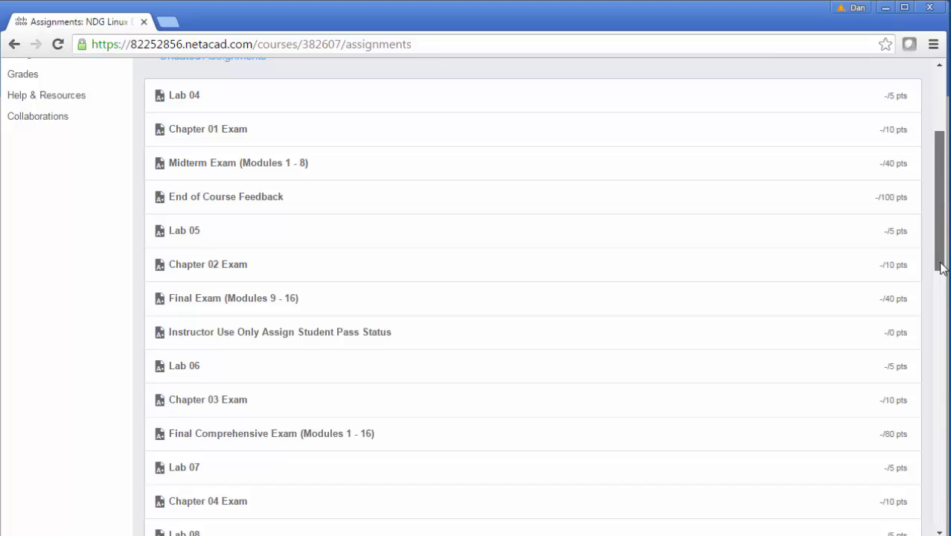
scroll("down", 3)
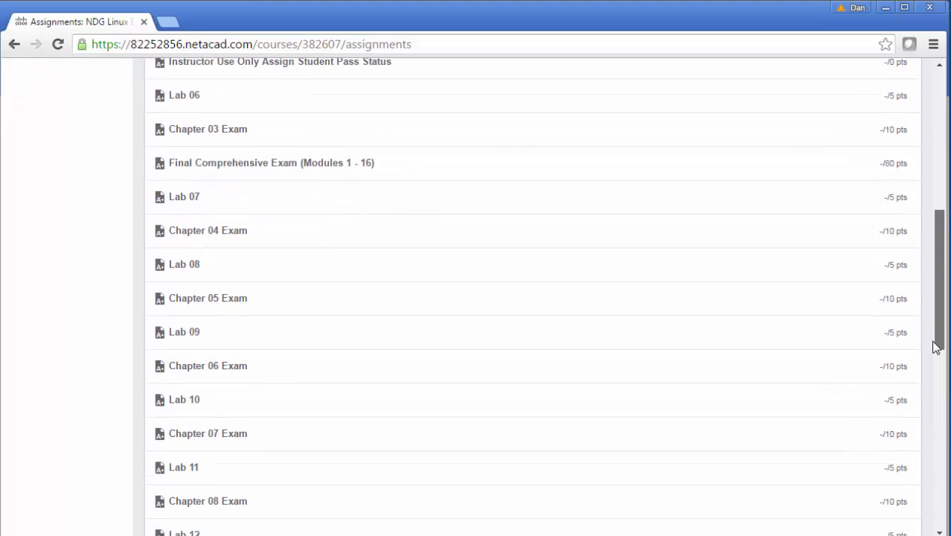
scroll("down", 3)
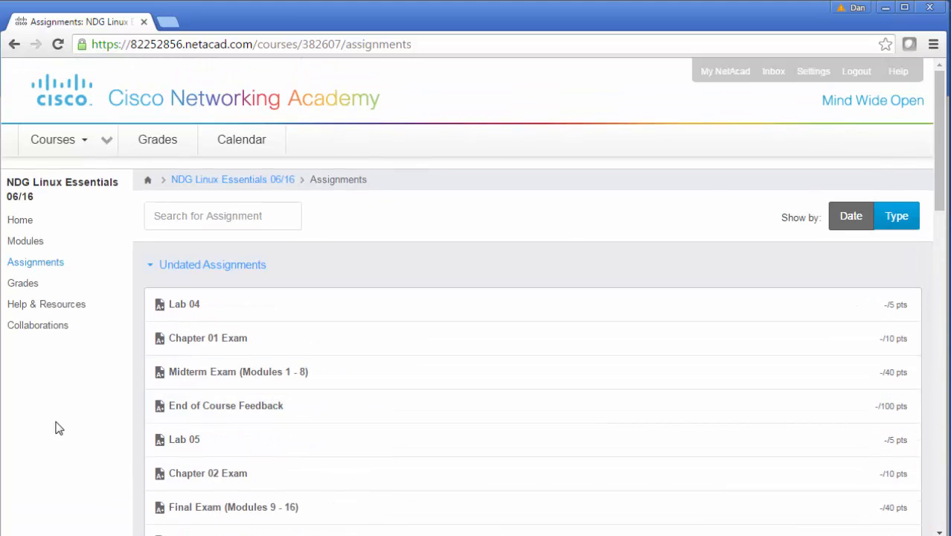
mouse_move(146, 255)
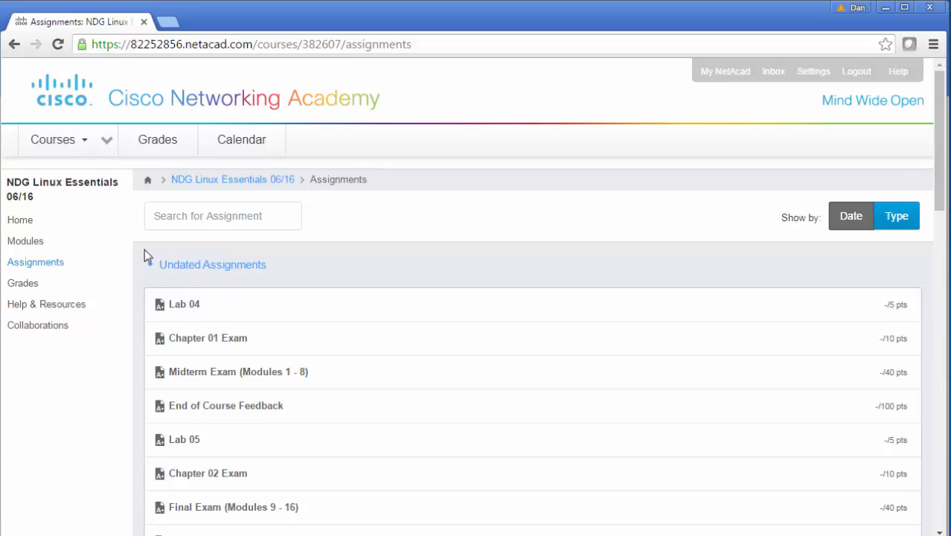
Step: From the Modules page, reach the Chapter 4 item under Module 4 - Command Line Skills
left_click(25, 241)
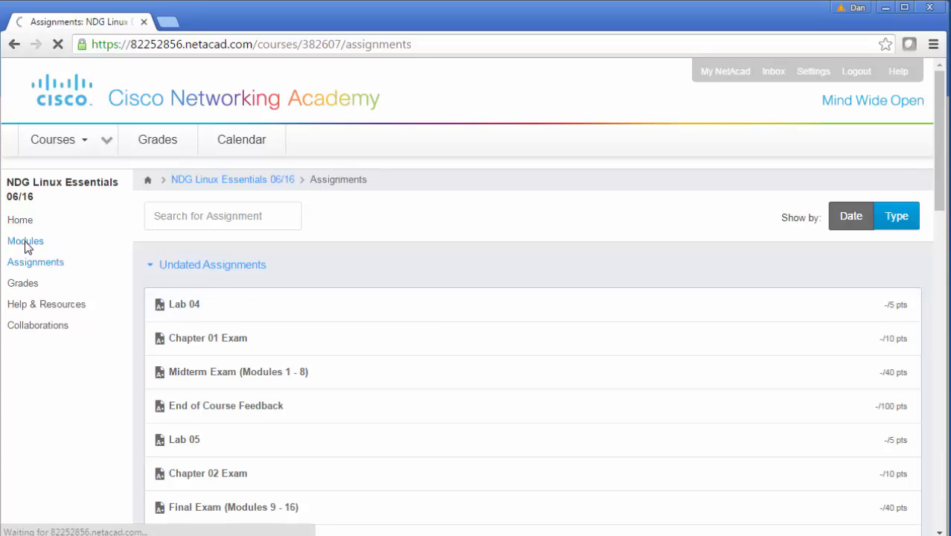
left_click(25, 240)
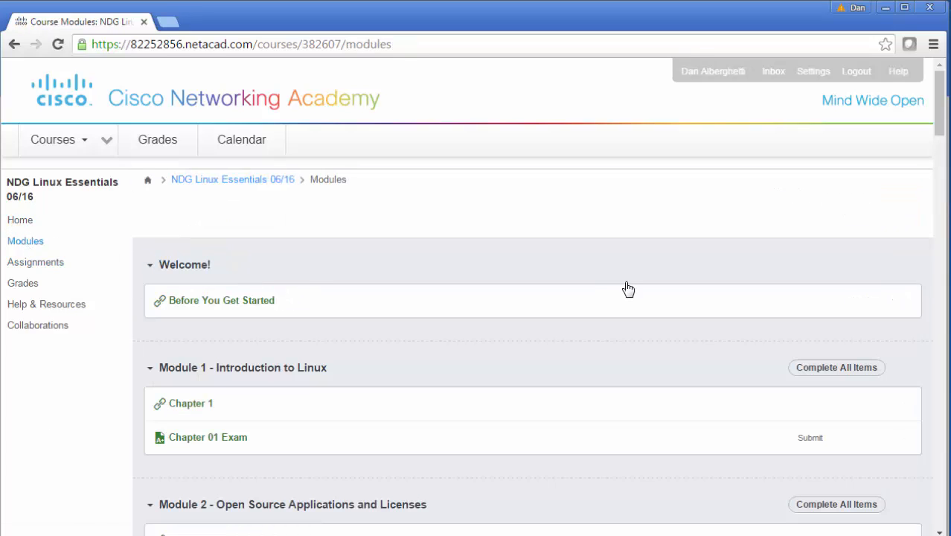
scroll("down", 3)
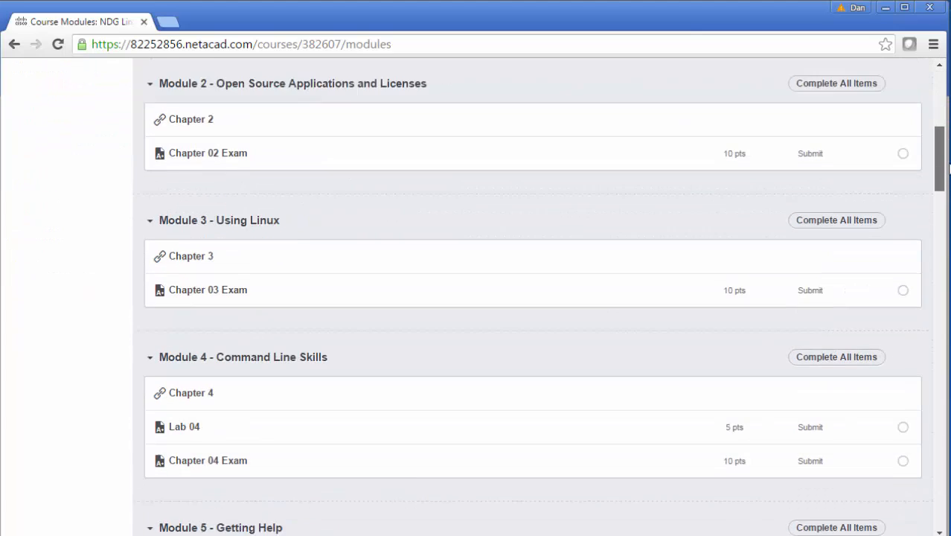
scroll("down", 3)
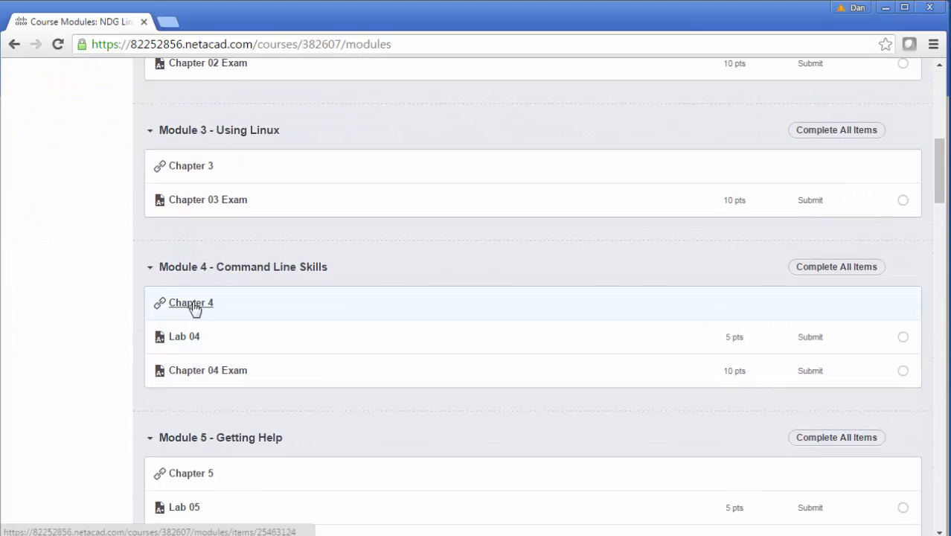
left_click(191, 302)
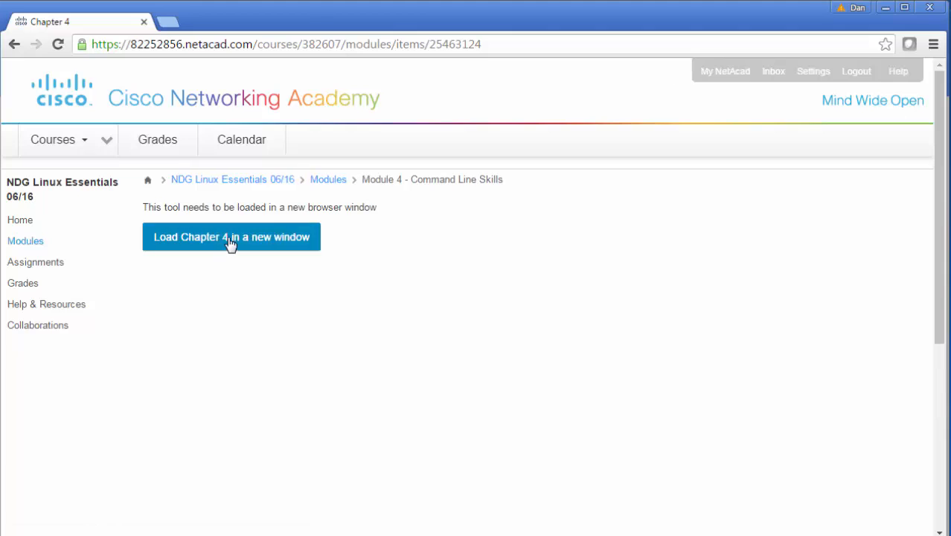
Step: Load Chapter 4 in a new window and widen the Ubuntu terminal pane
left_click(230, 237)
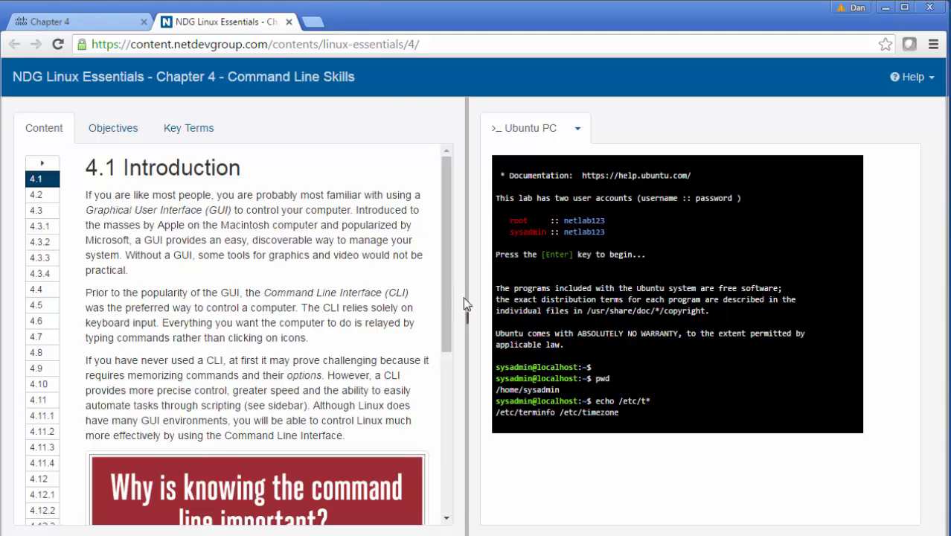
left_click_drag(465, 297, 402, 298)
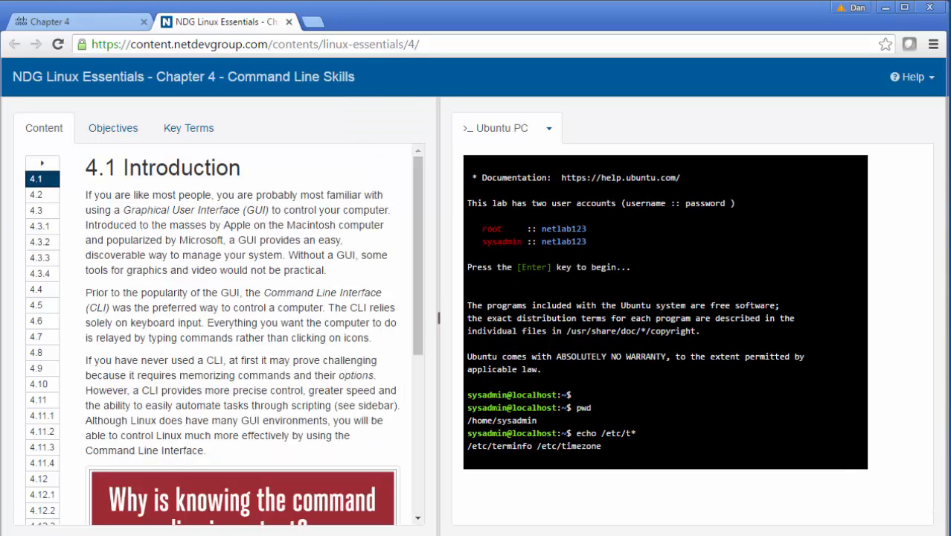
mouse_move(702, 458)
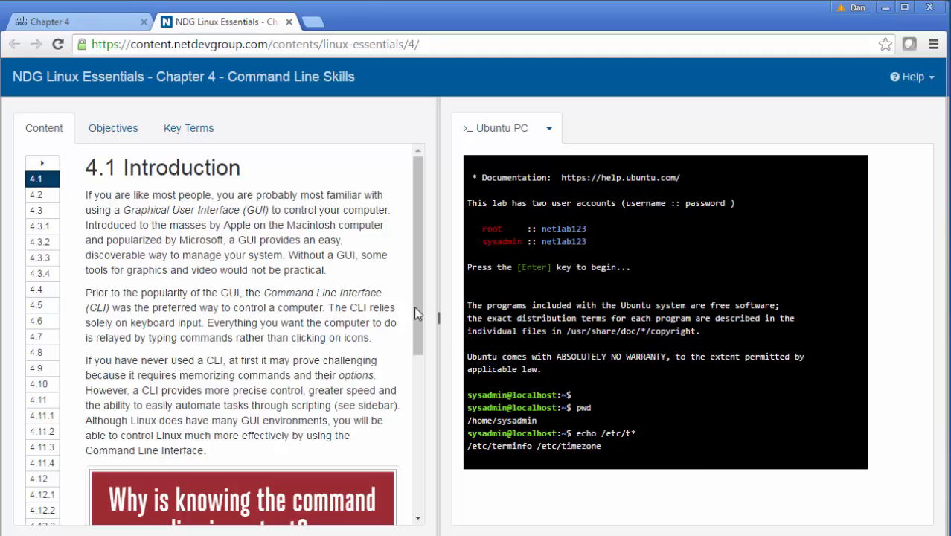
mouse_move(95, 99)
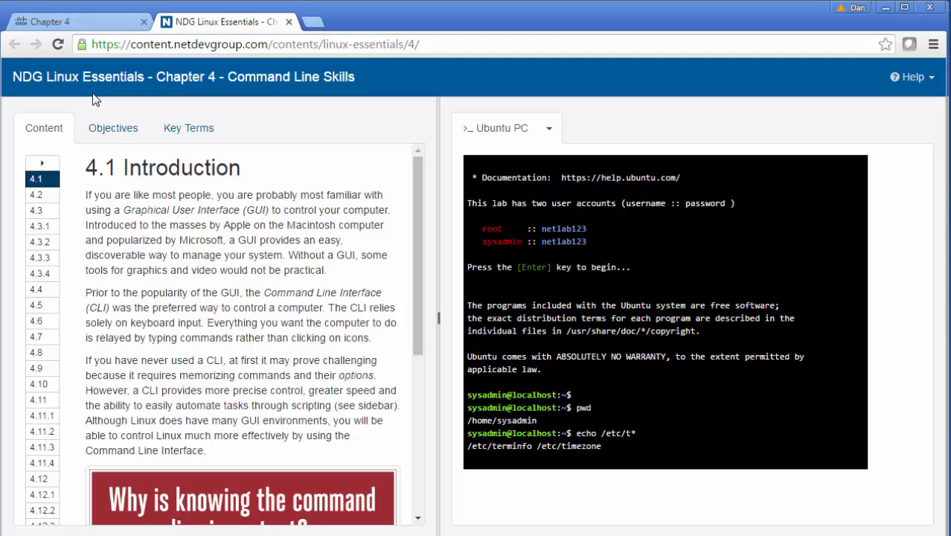
mouse_move(90, 108)
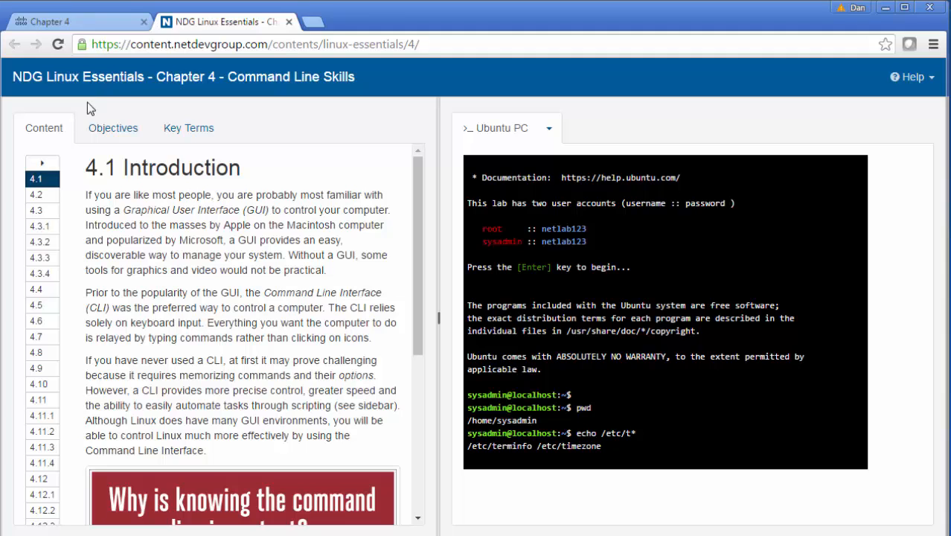